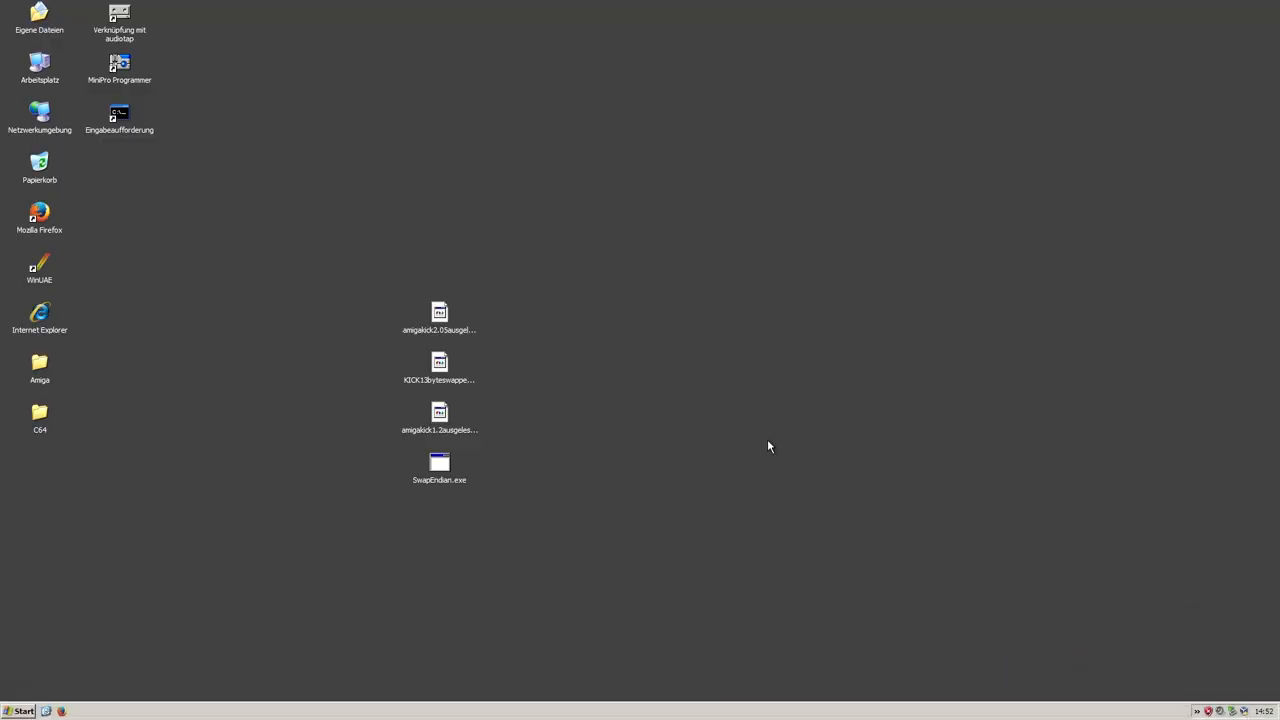
mouse_move(120, 62)
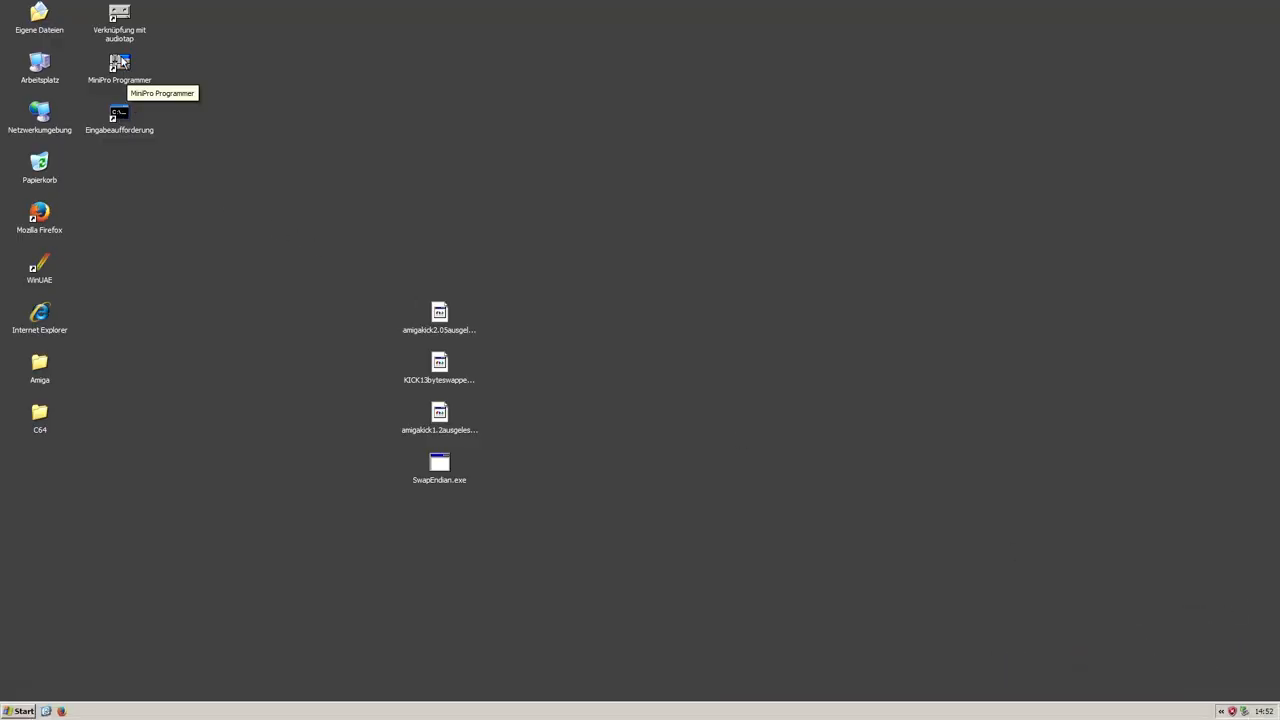
mouse_move(256, 128)
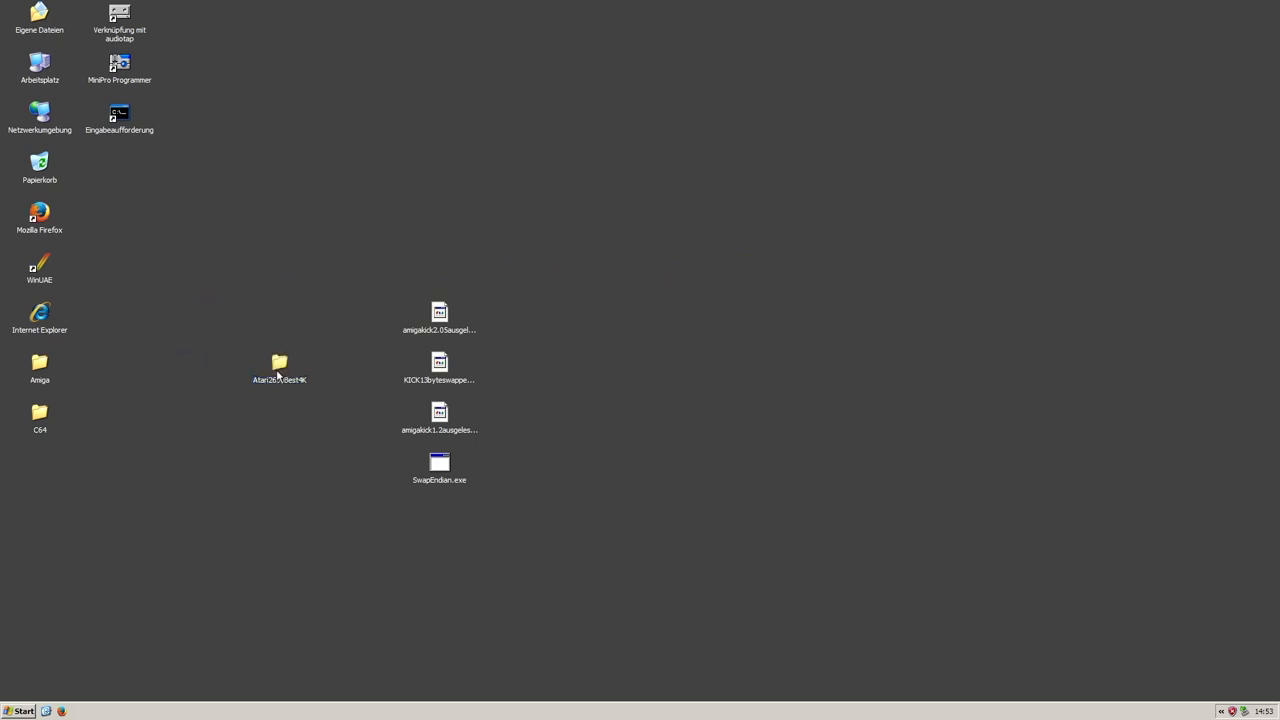
double_click(280, 362)
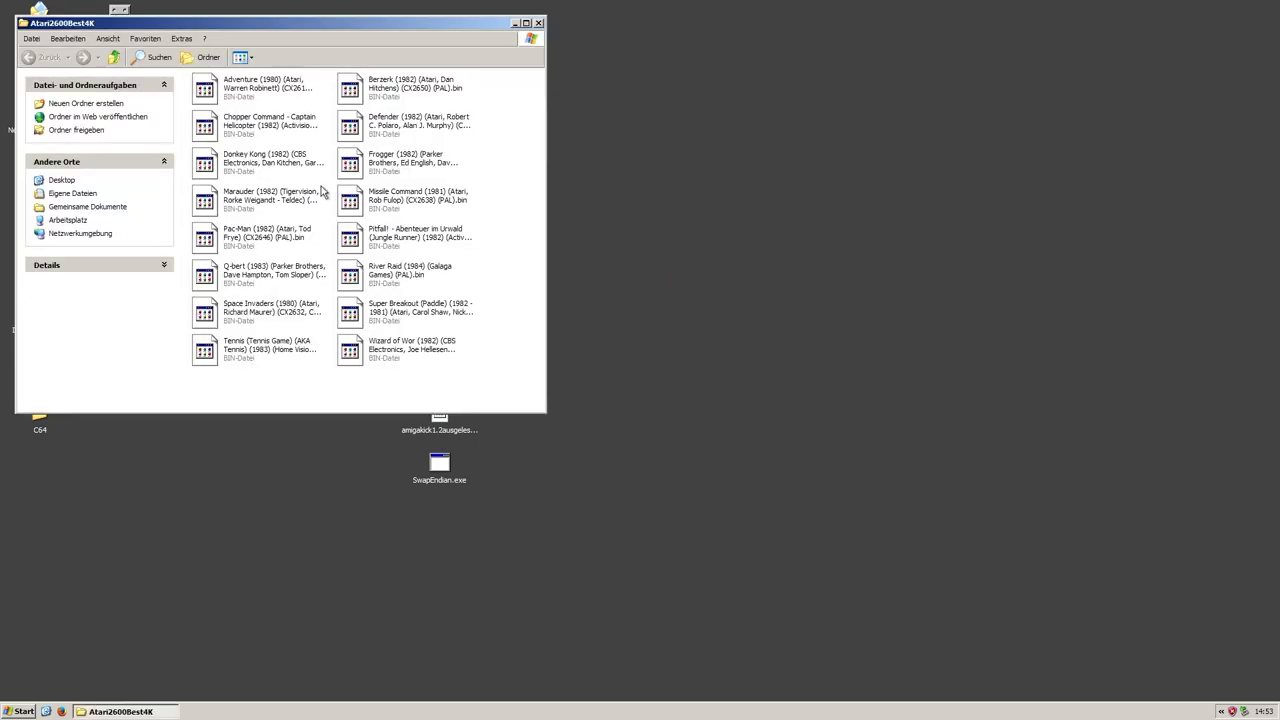
mouse_move(398, 350)
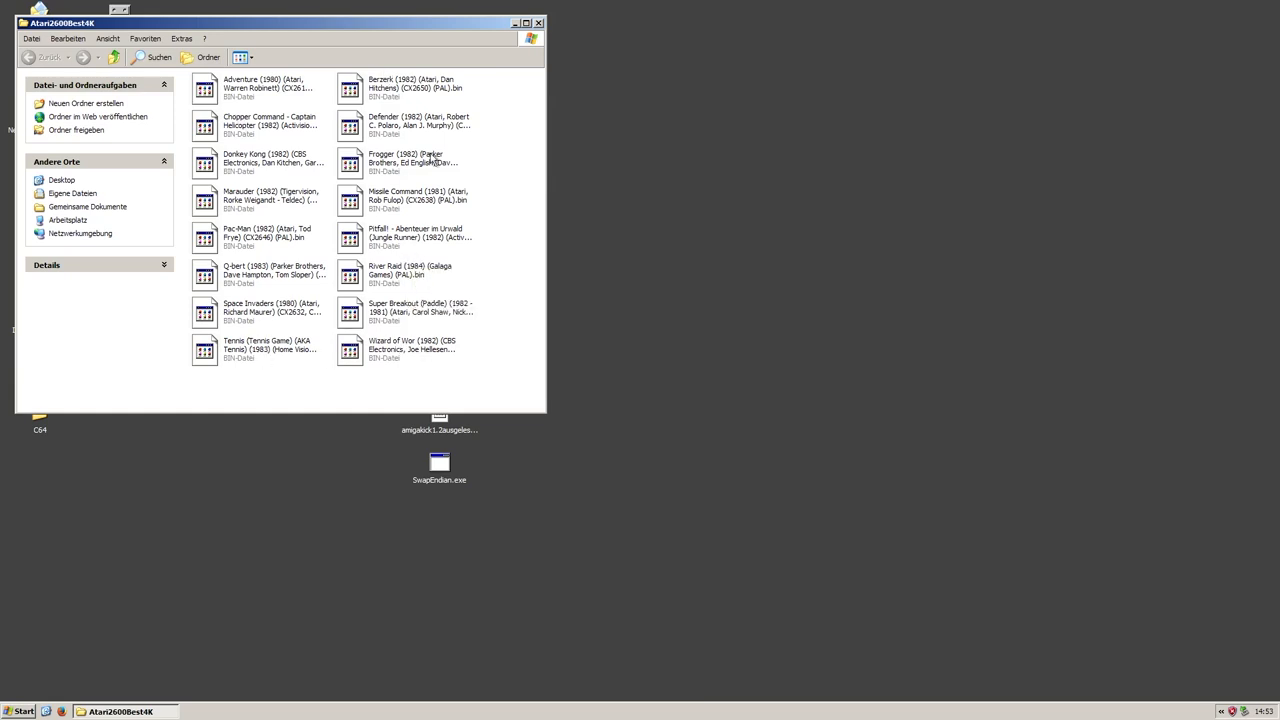
left_click_drag(280, 22, 550, 84)
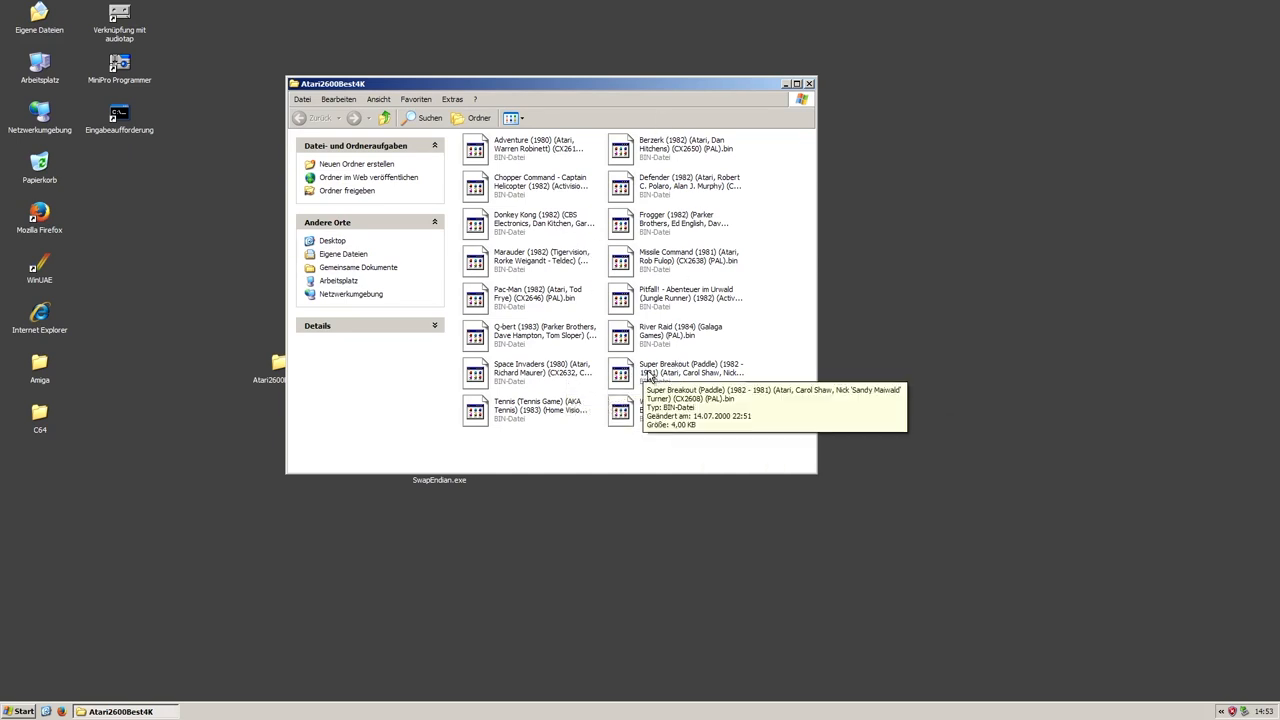
mouse_move(676, 316)
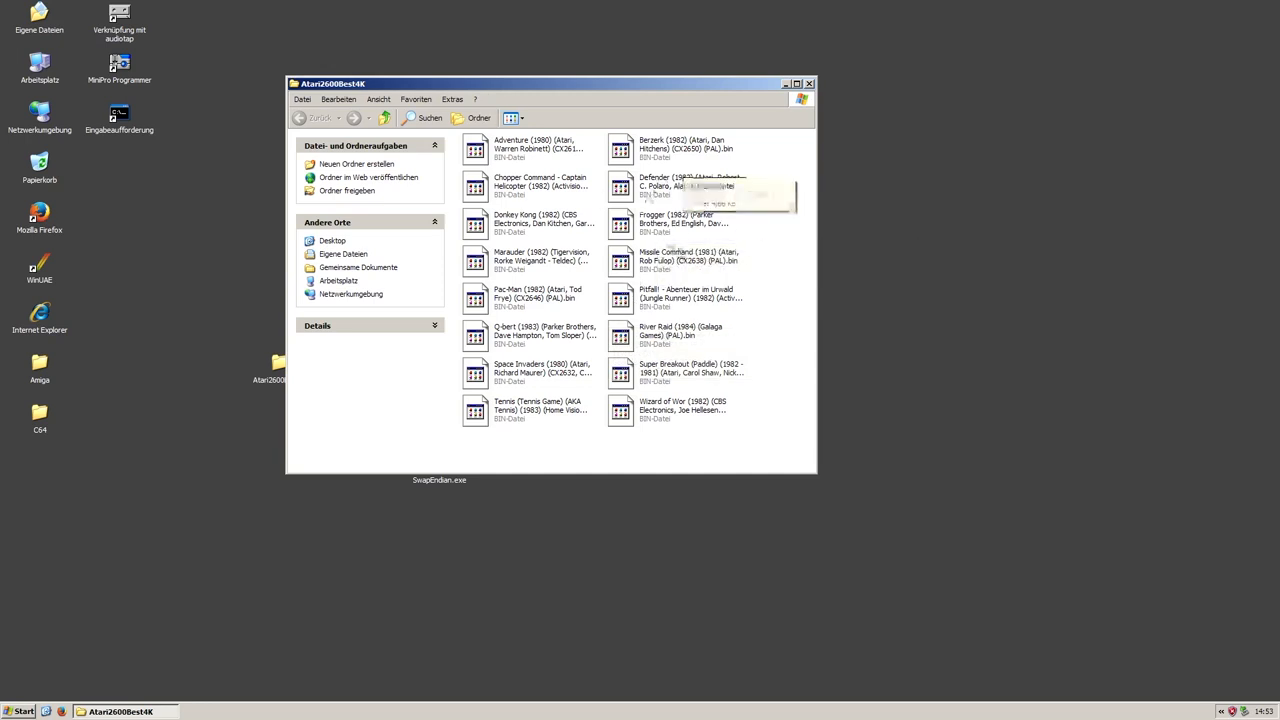
mouse_move(584, 308)
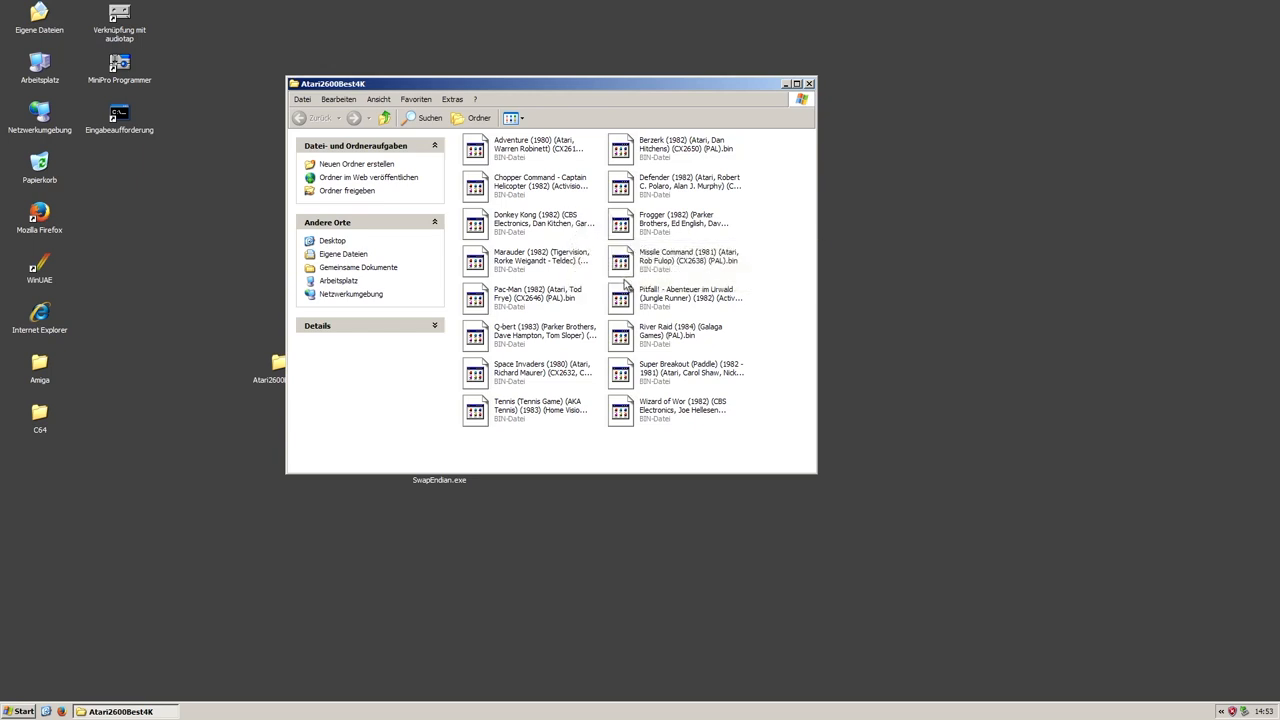
mouse_move(600, 276)
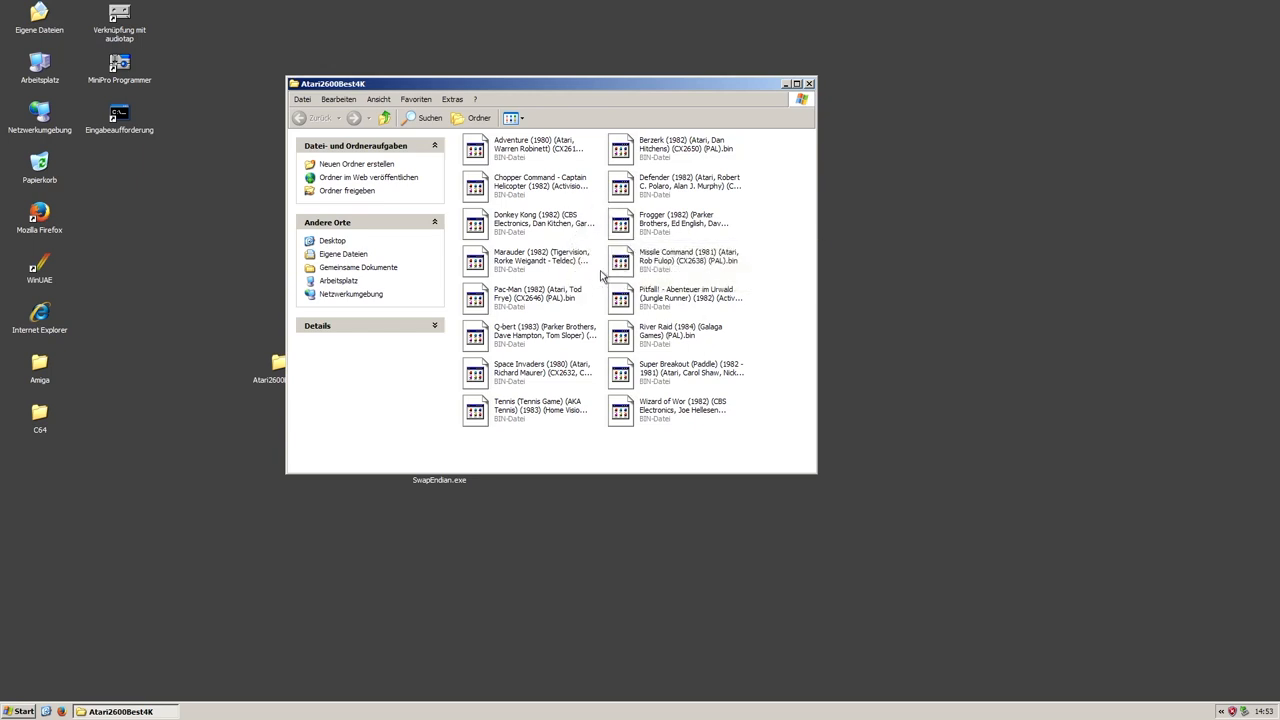
mouse_move(676, 166)
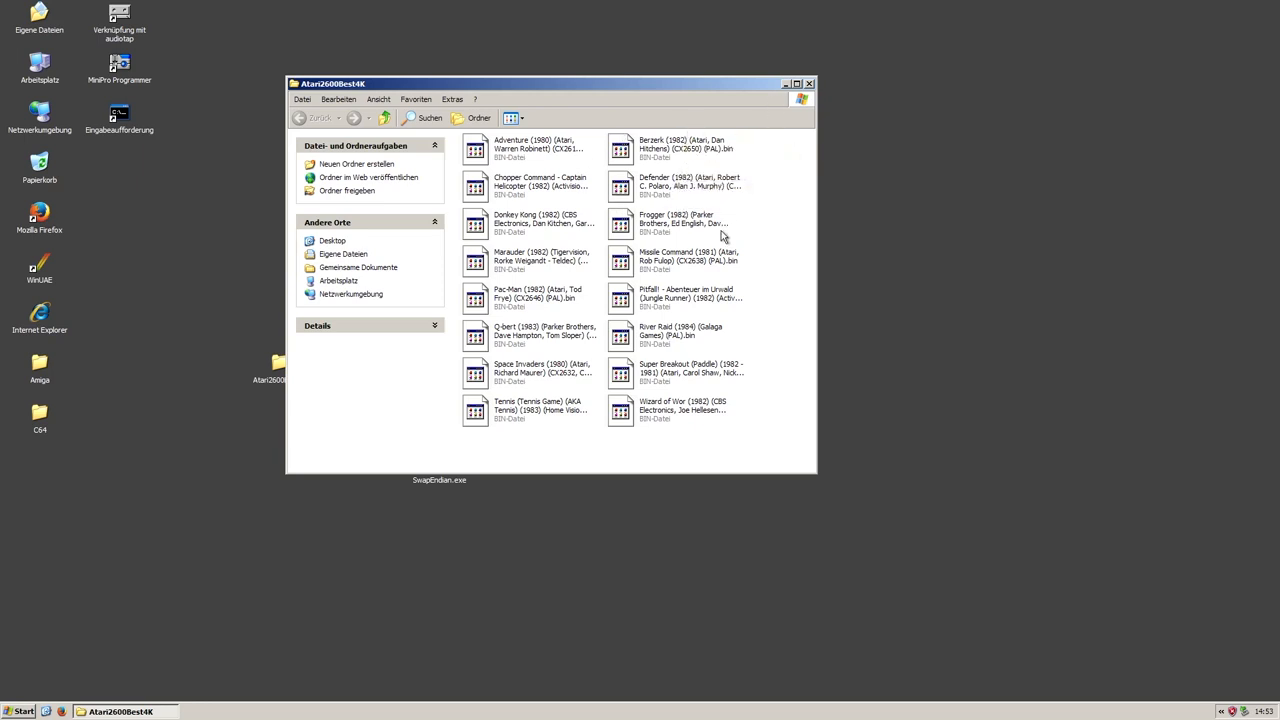
mouse_move(660, 340)
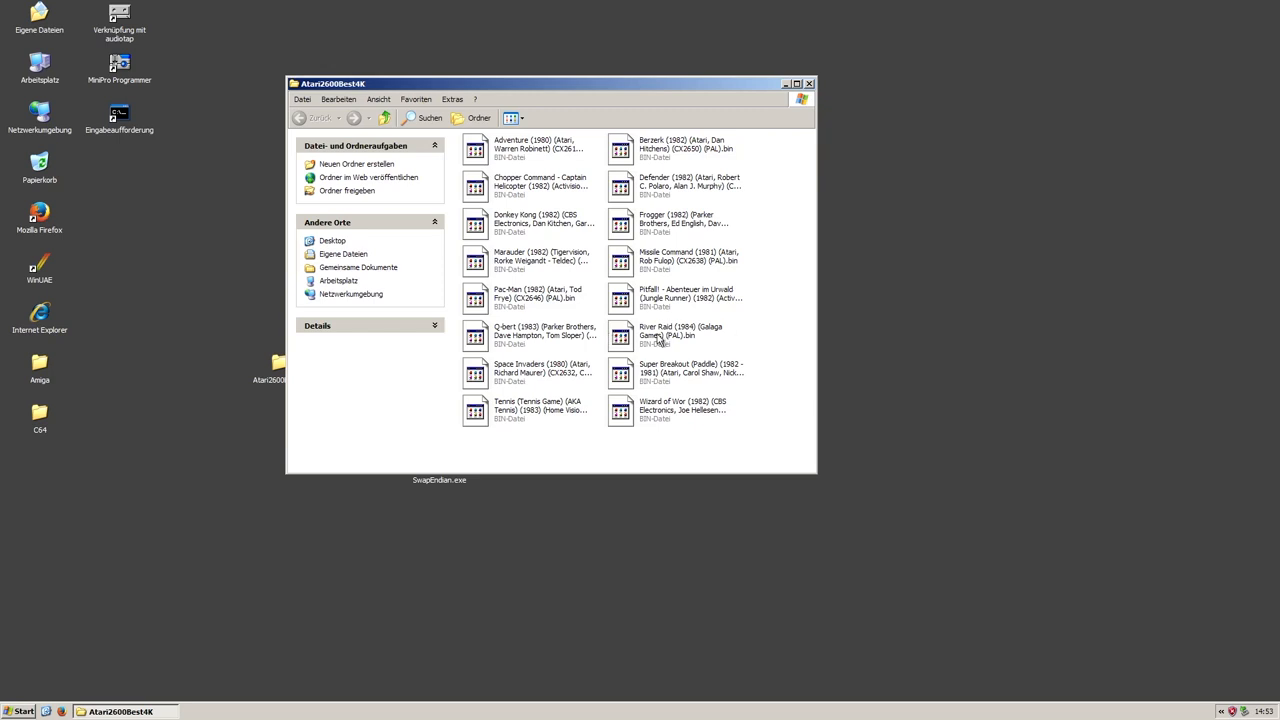
mouse_move(668, 336)
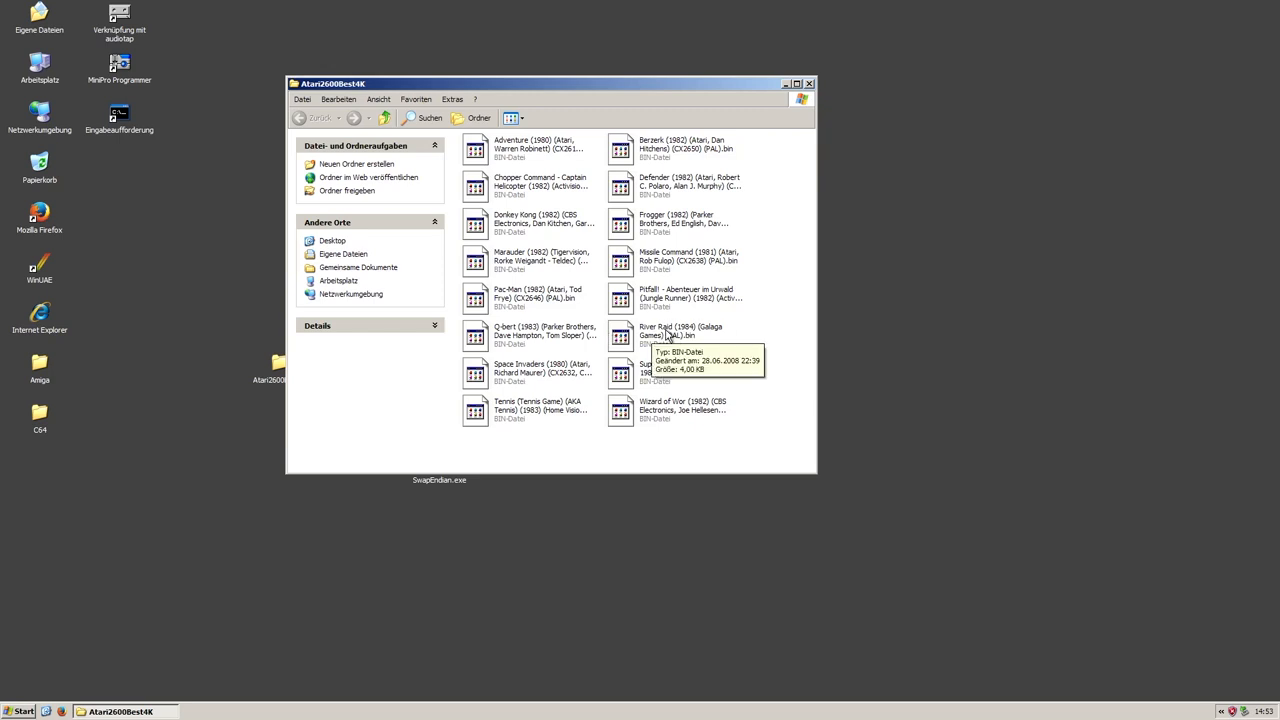
mouse_move(764, 336)
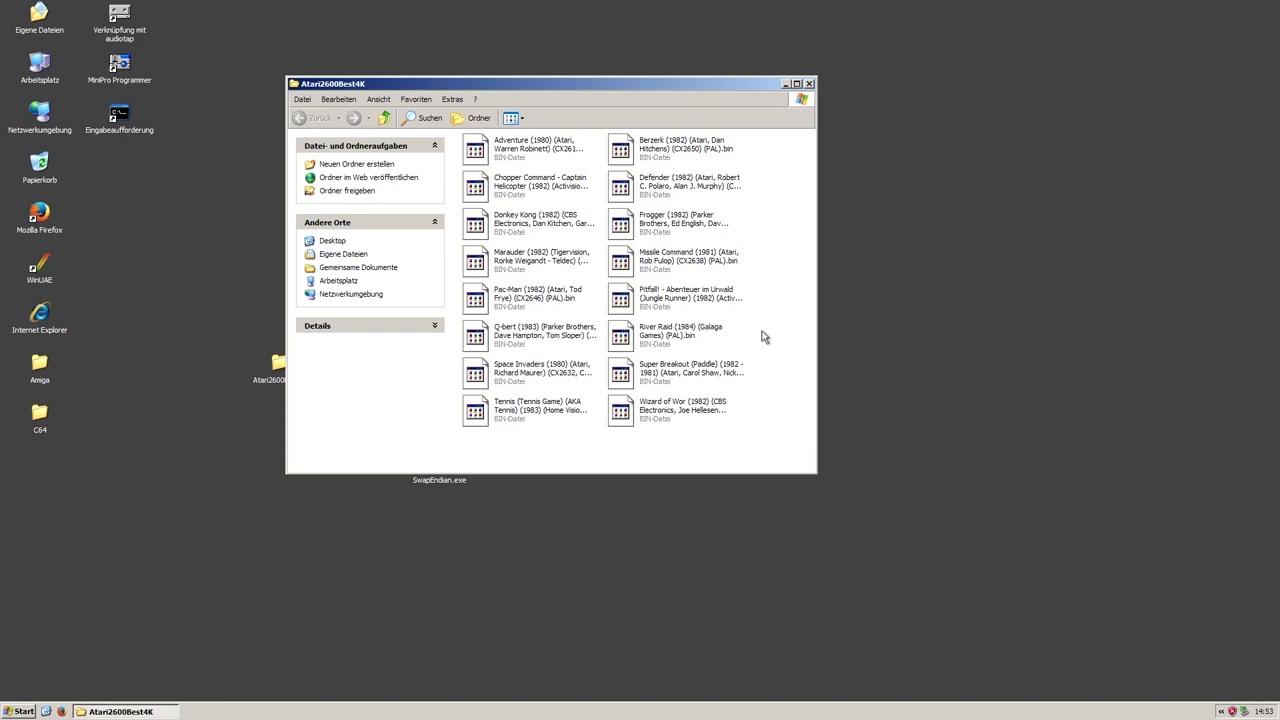
mouse_move(608, 192)
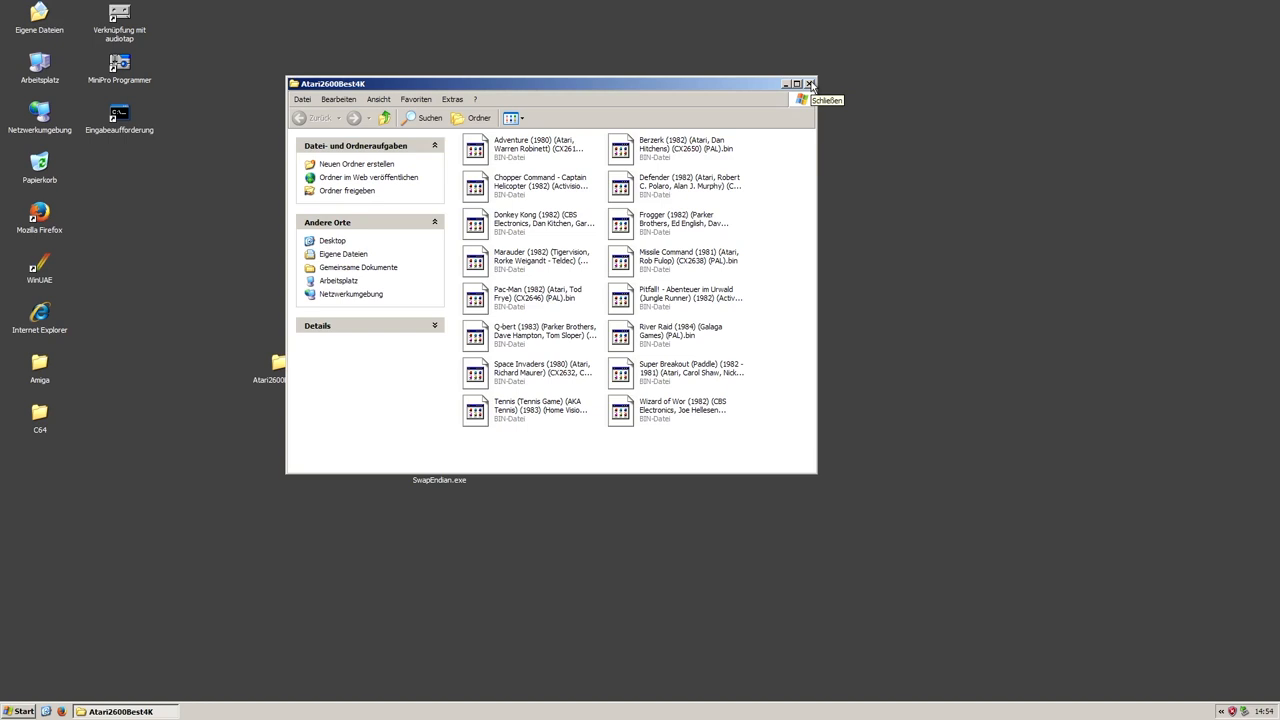
left_click(810, 84)
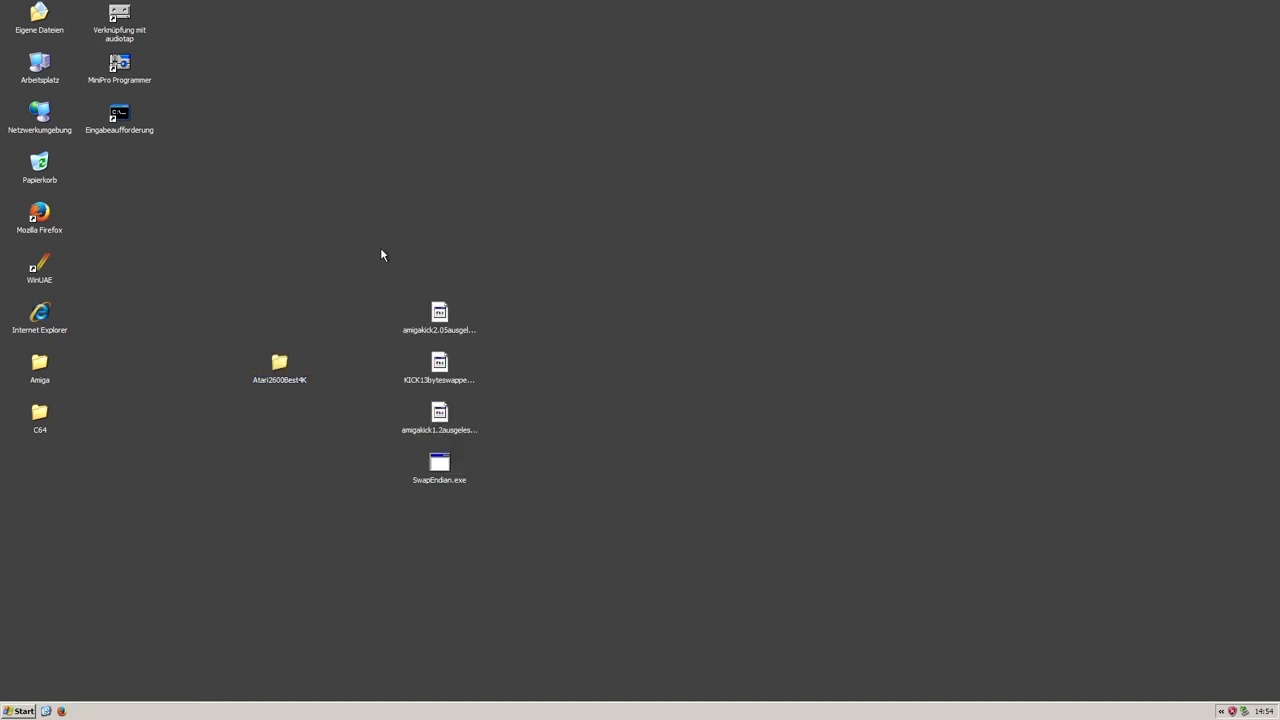
double_click(280, 362)
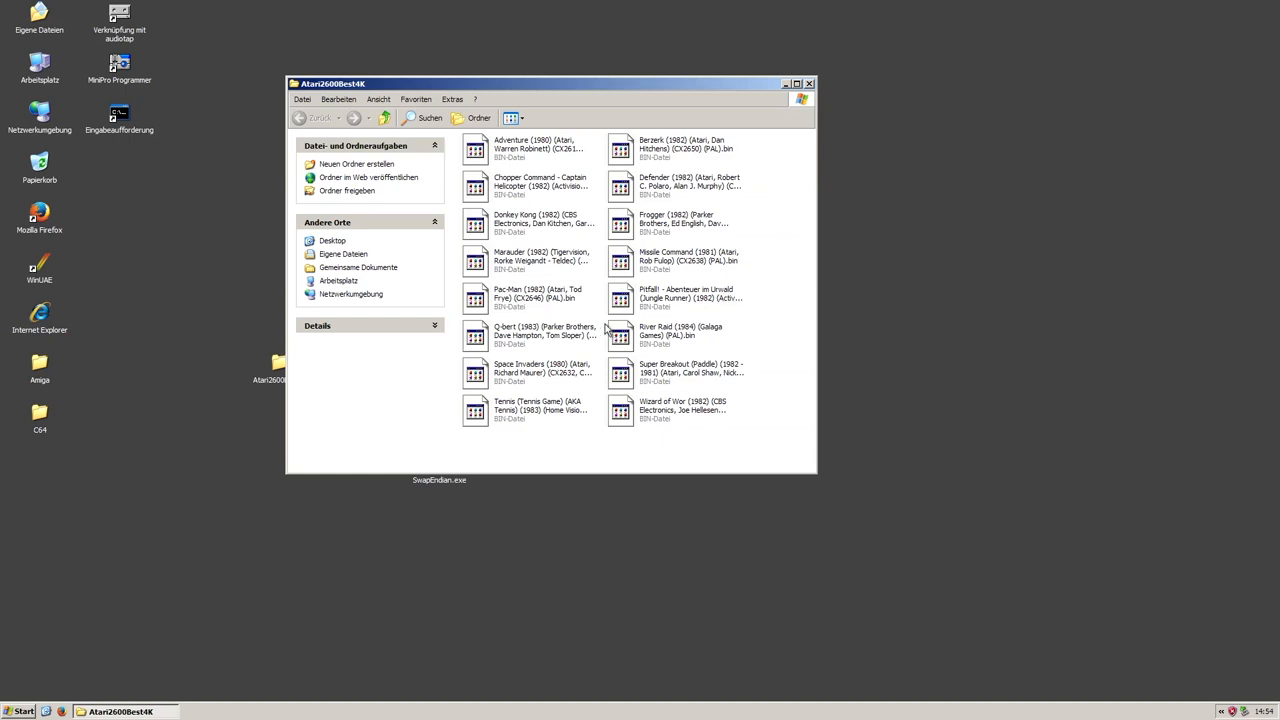
mouse_move(816, 86)
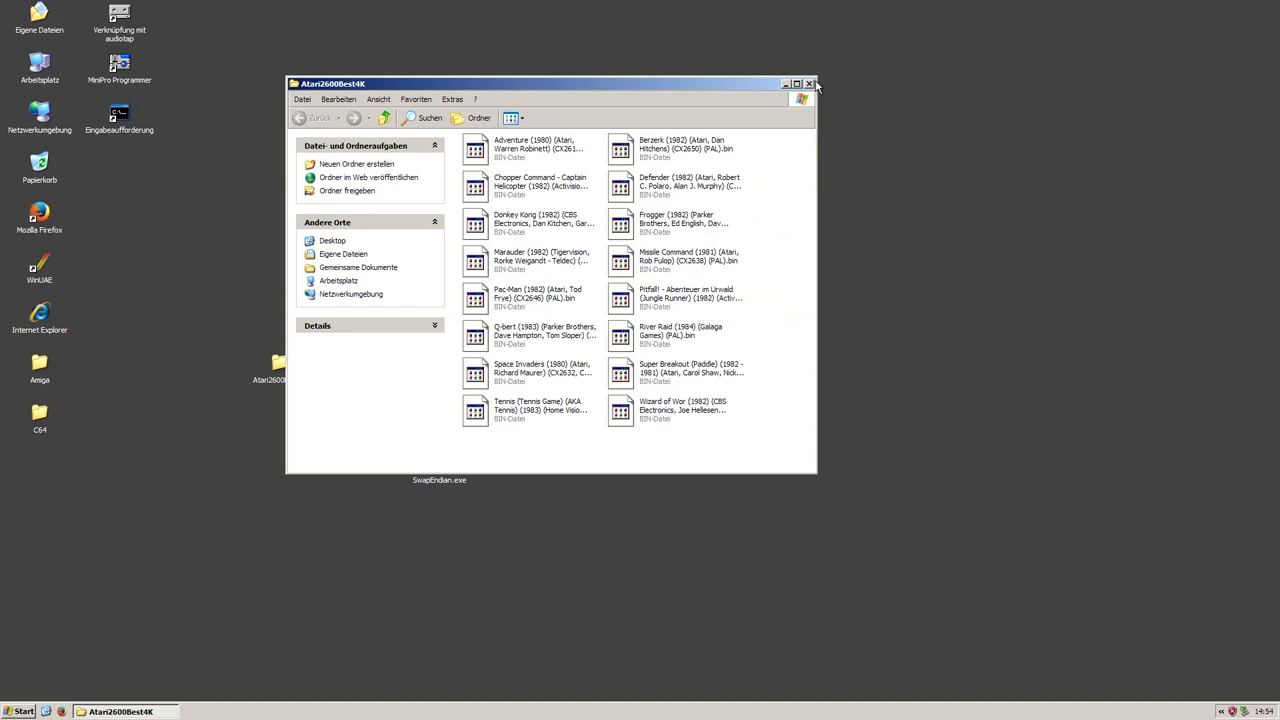
left_click(808, 84)
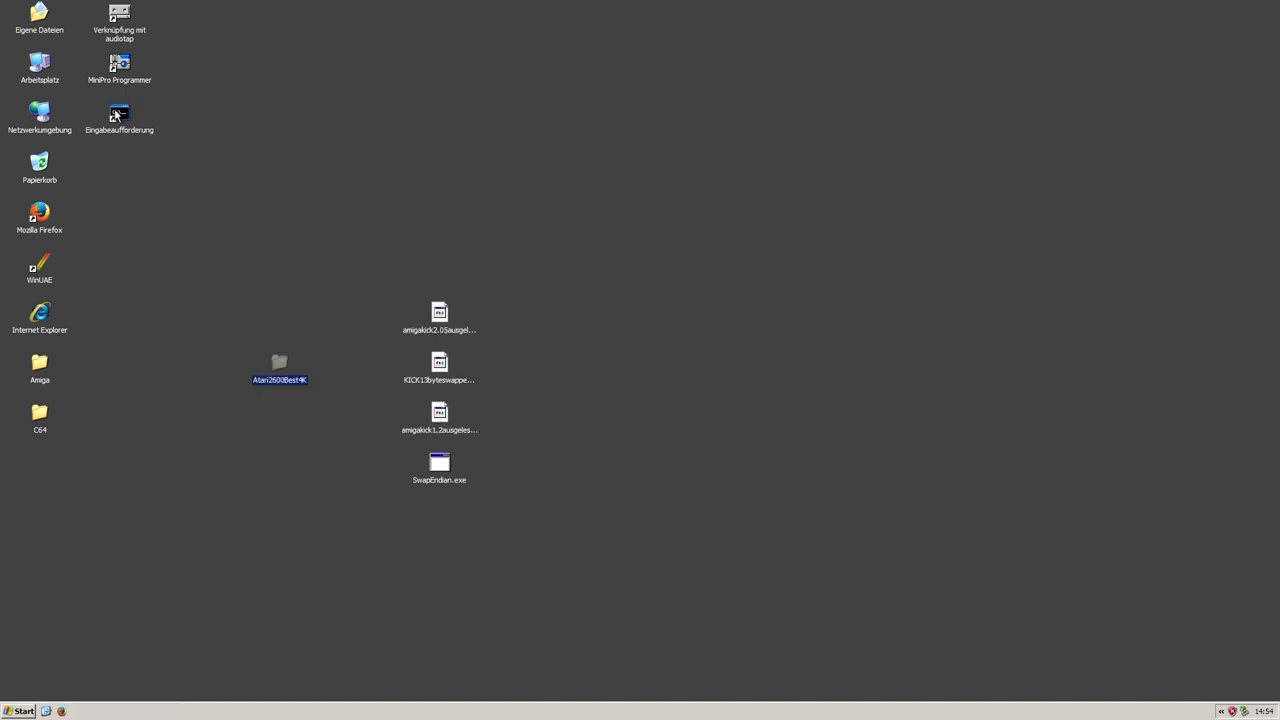
Step: Start a copy /b command in Command Prompt with the Adventure (1980) ROM path as its first file
double_click(120, 118)
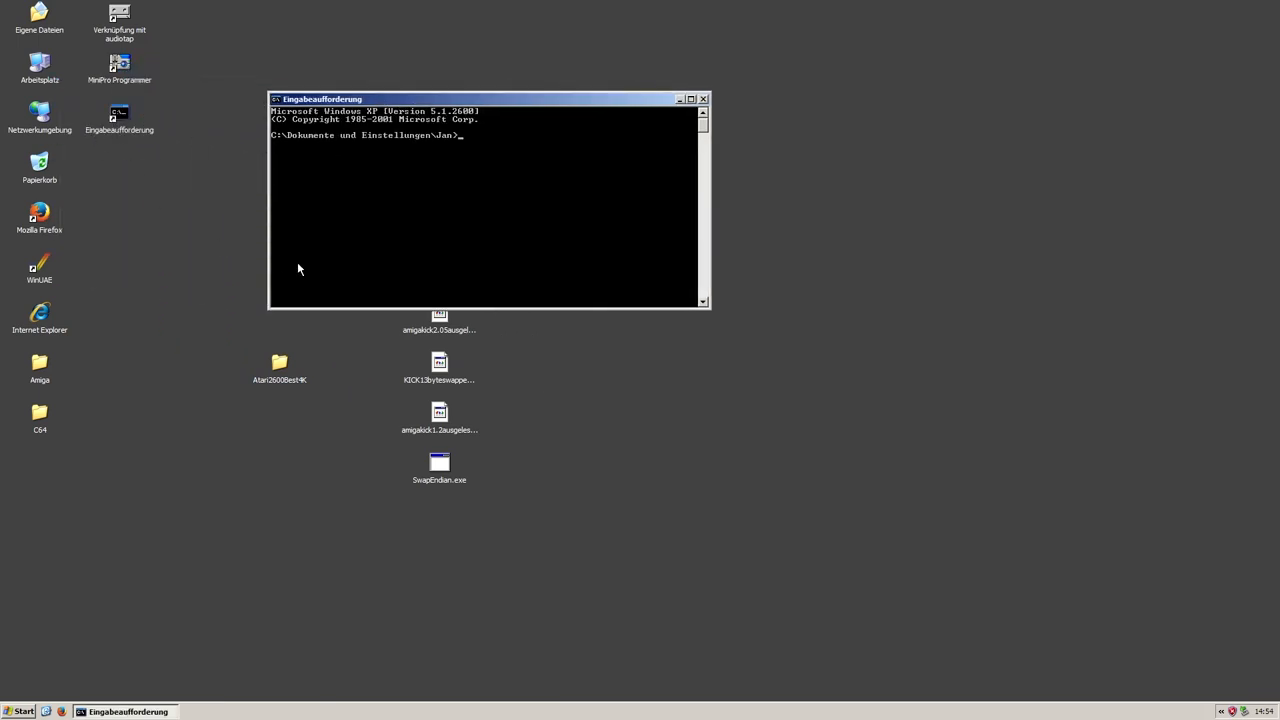
type("copy")
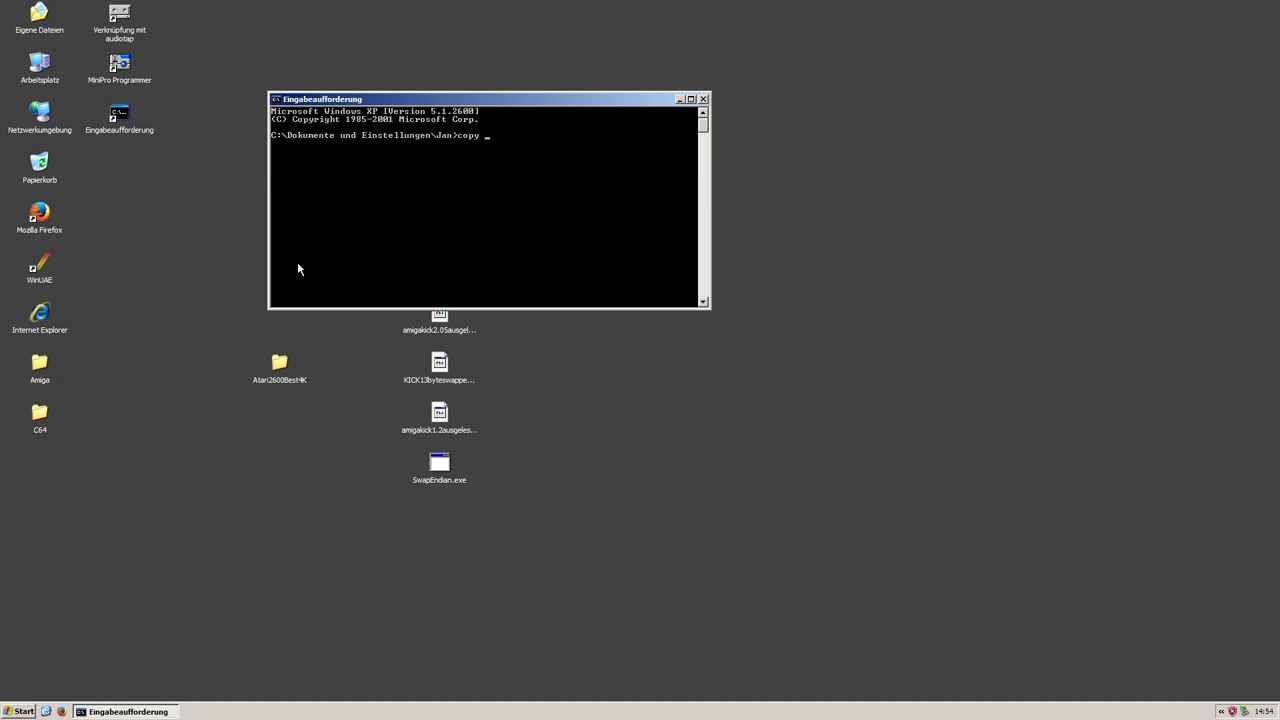
type("b/")
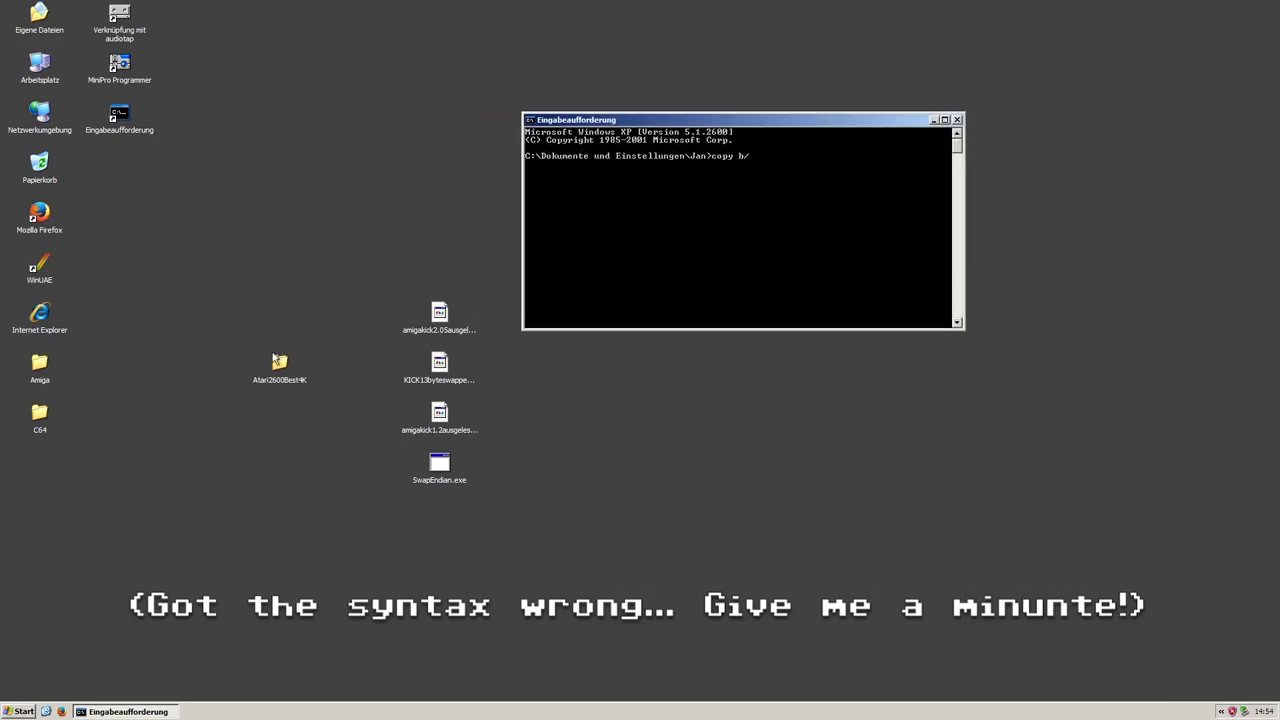
double_click(280, 362)
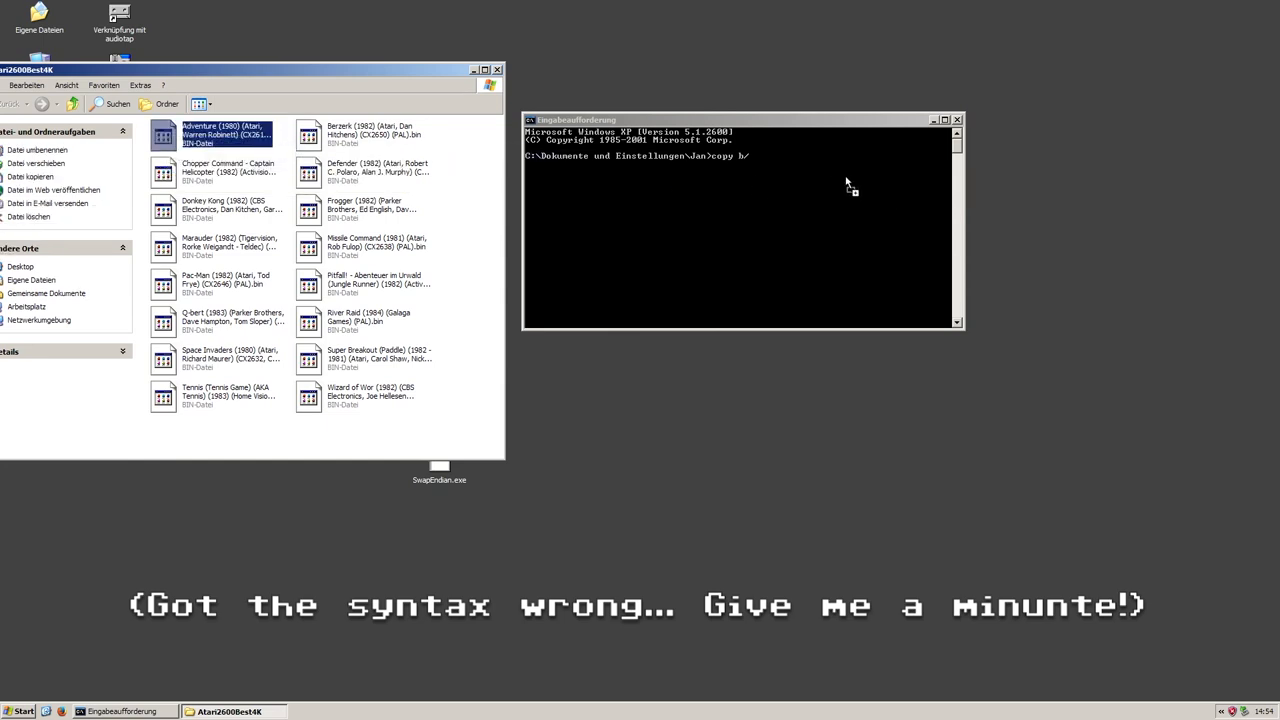
type("\"C:\\Dokumente und Einstellungen\\Jan\\Desktop\\Atari2600Best4K\\Adventure (1980) (Atari, Warren Robinett) (CX2613, CX2613P) (PAL).bin\"")
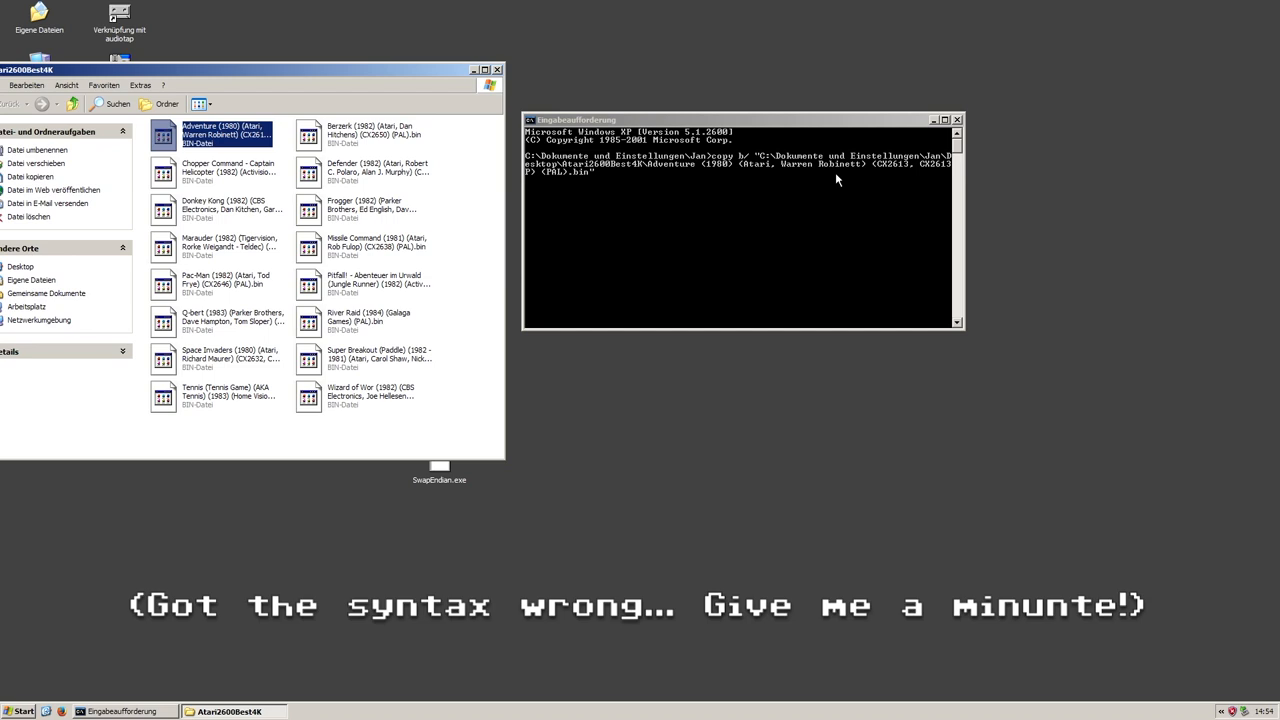
mouse_move(732, 204)
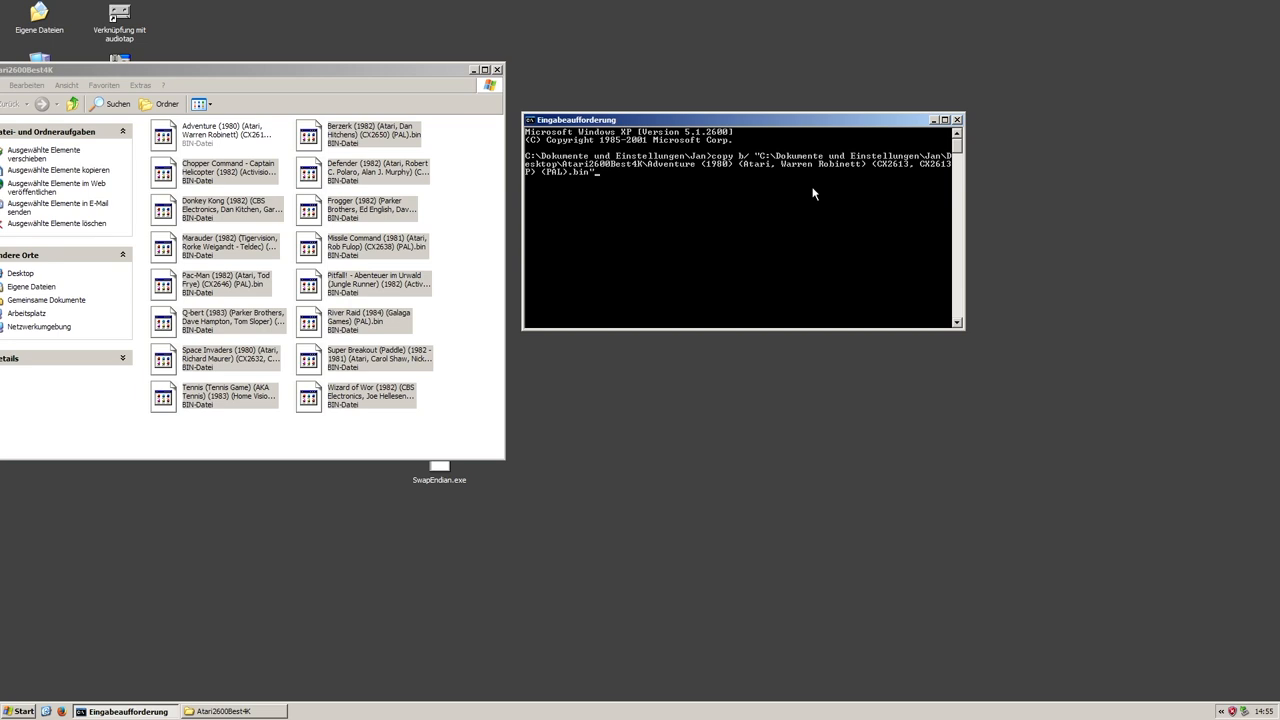
mouse_move(284, 420)
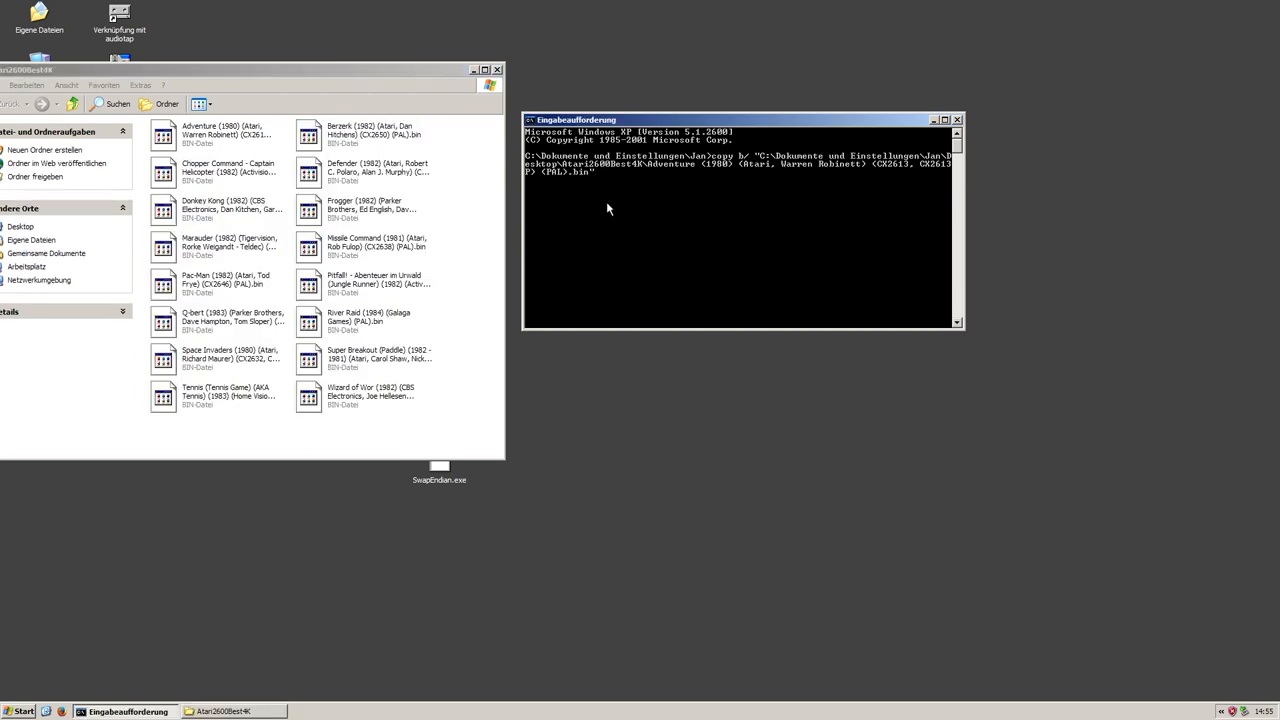
mouse_move(812, 170)
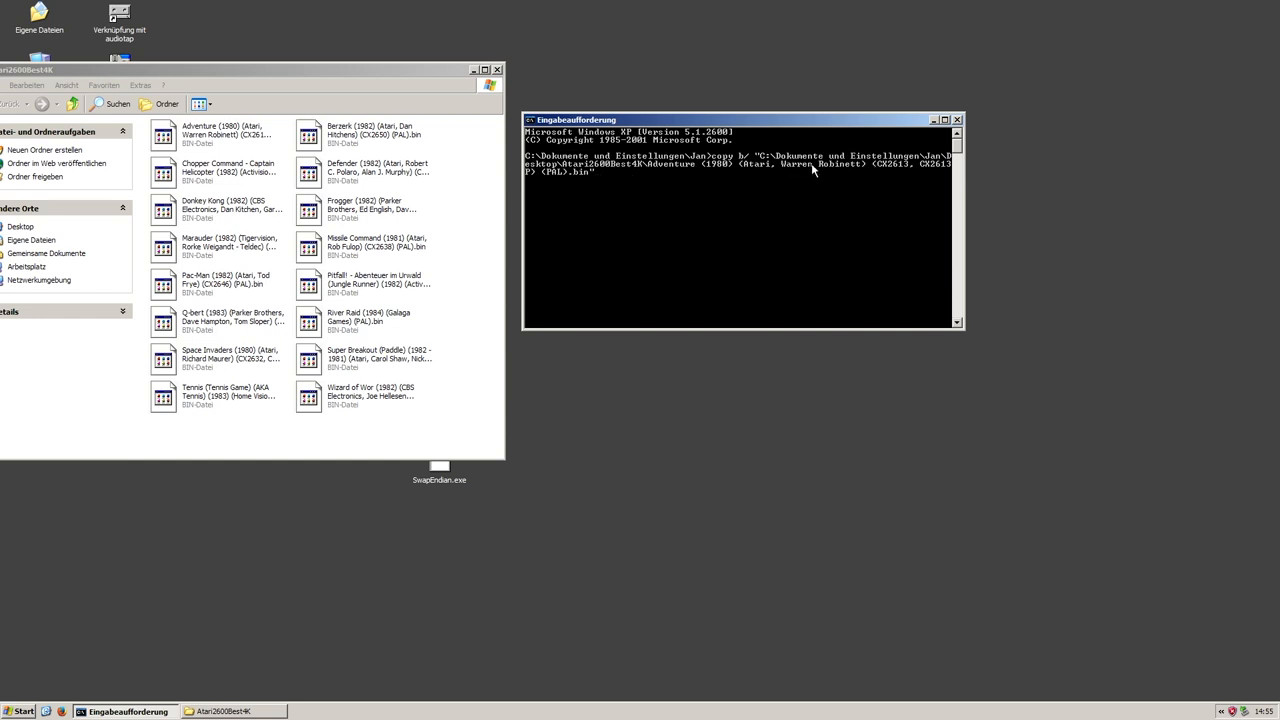
mouse_move(584, 204)
type(" +")
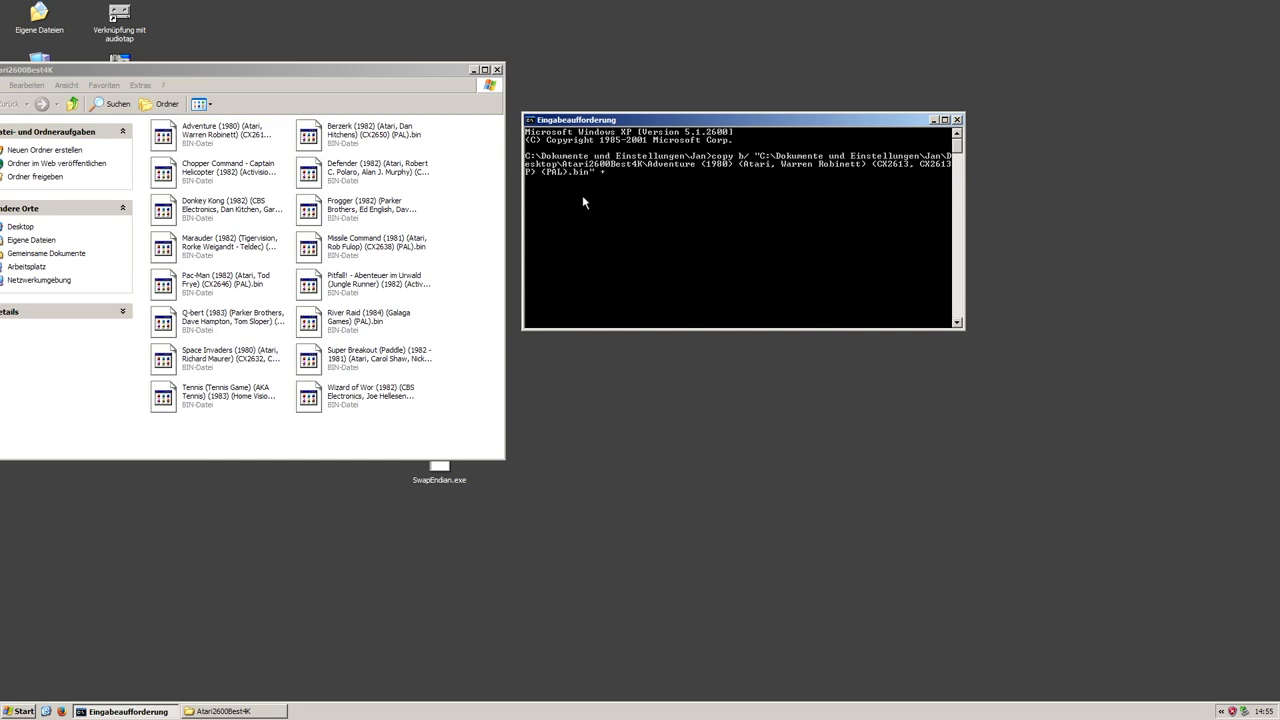
mouse_move(612, 180)
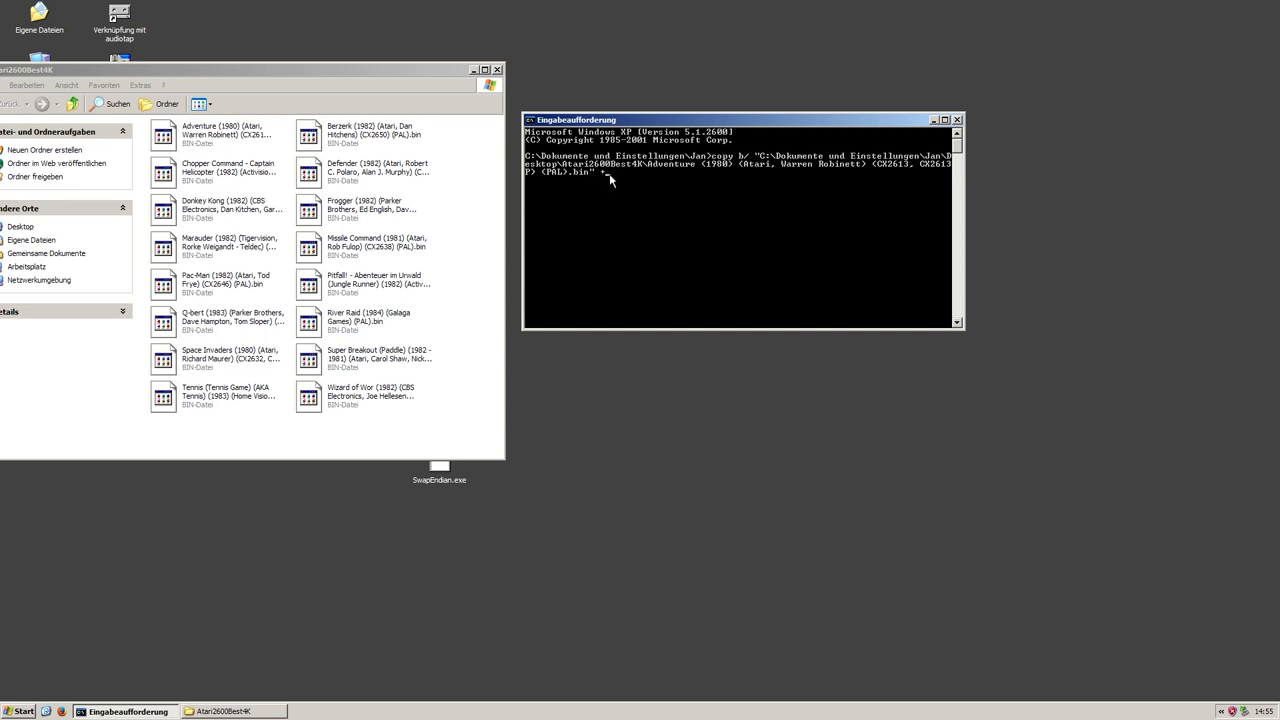
left_click(230, 172)
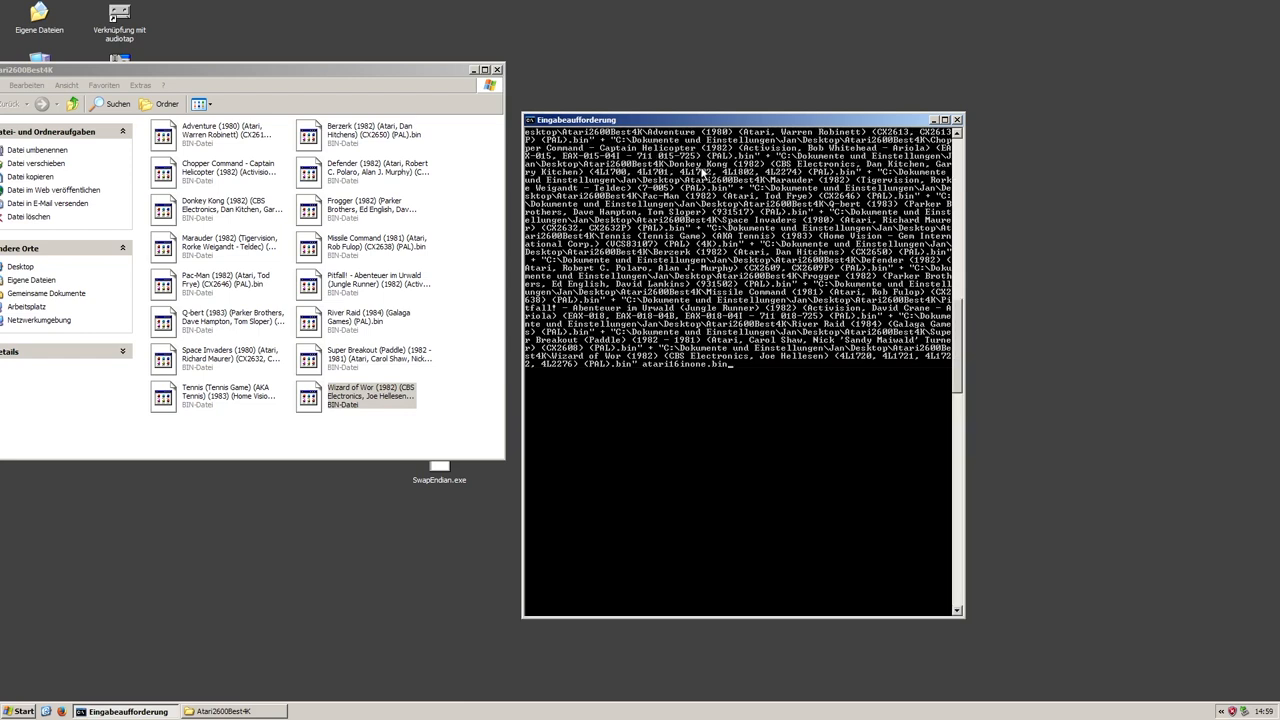
mouse_move(708, 176)
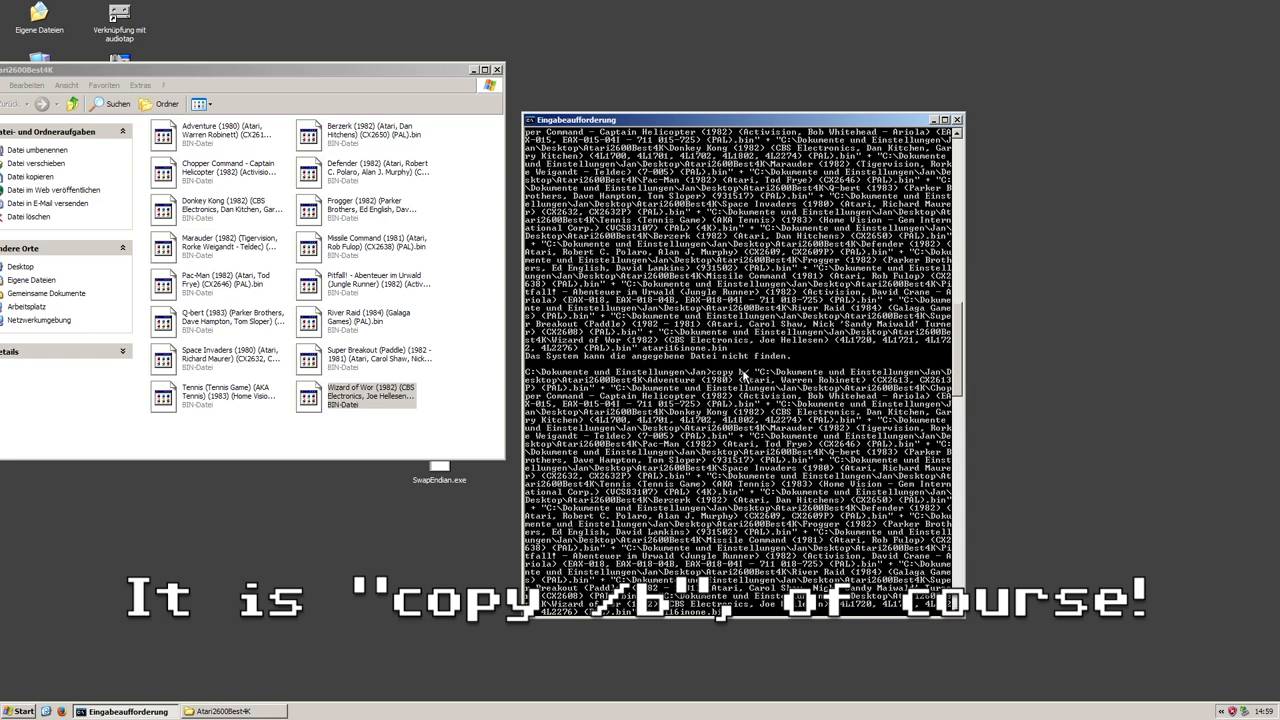
mouse_move(744, 384)
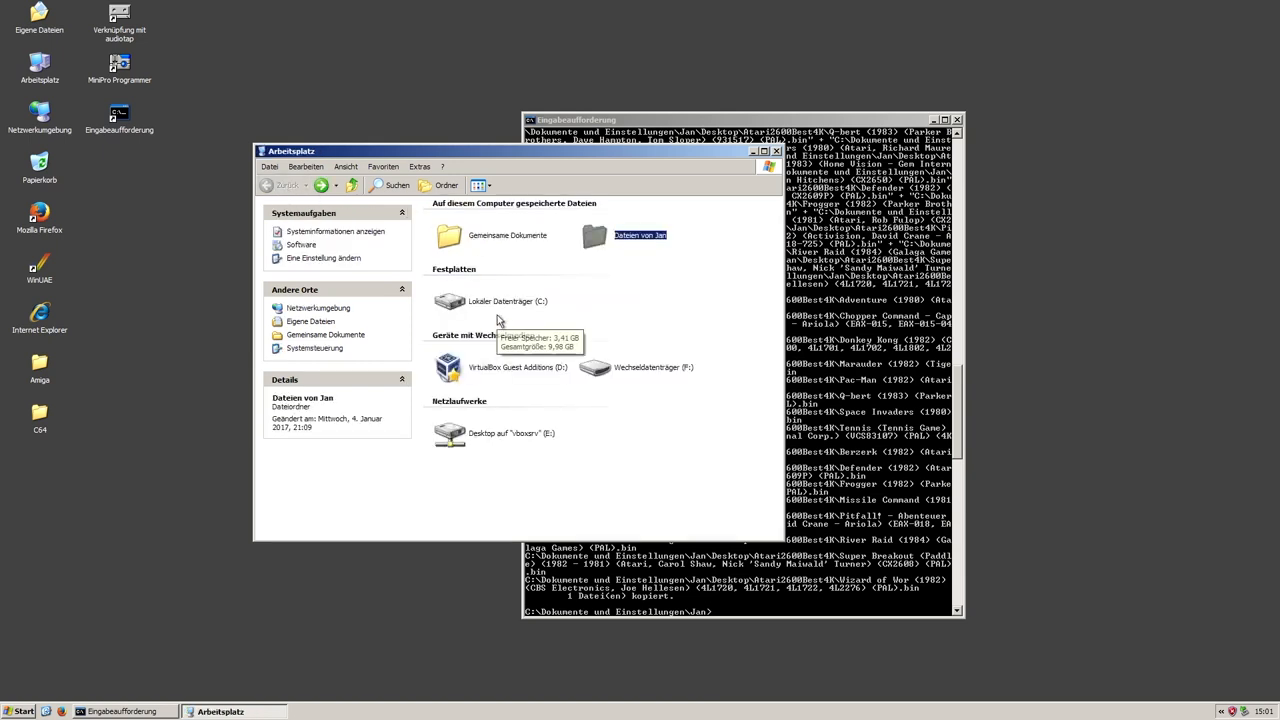
Step: Check atari16inone.bin's properties show 64 KB (65,536 bytes) and move it to the desktop
double_click(448, 300)
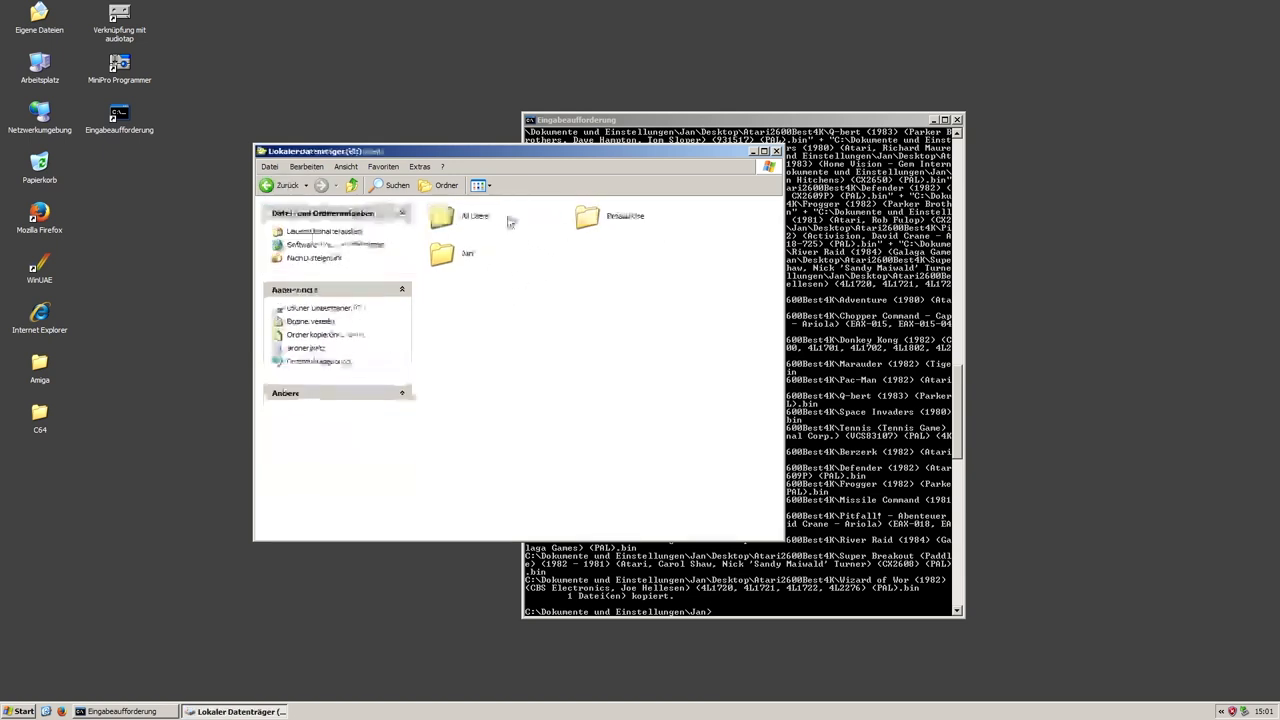
double_click(468, 252)
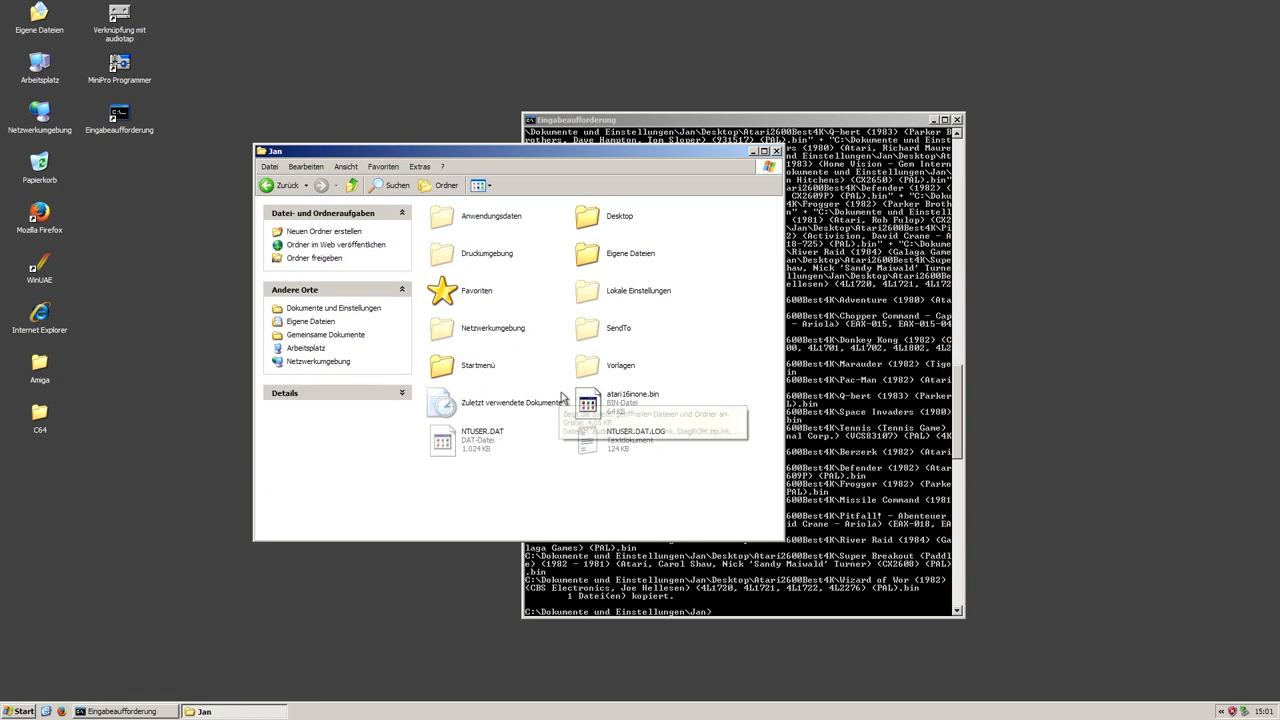
mouse_move(652, 460)
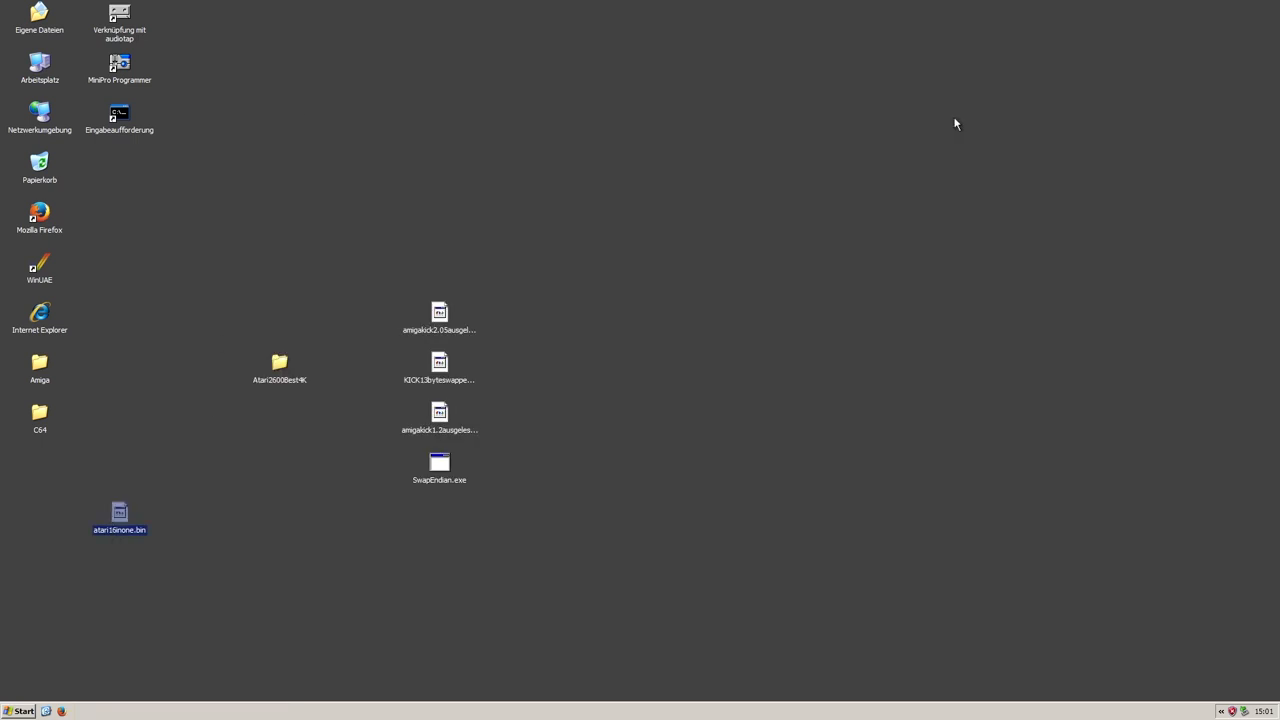
right_click(120, 512)
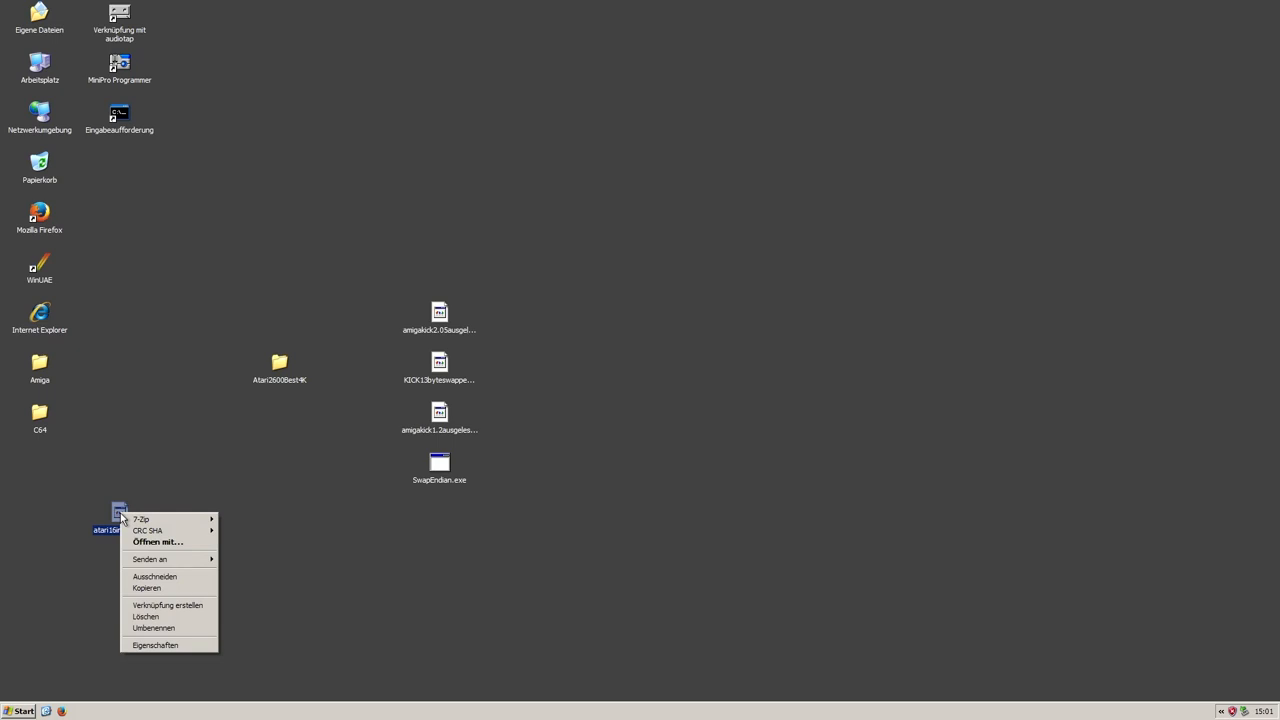
left_click(156, 644)
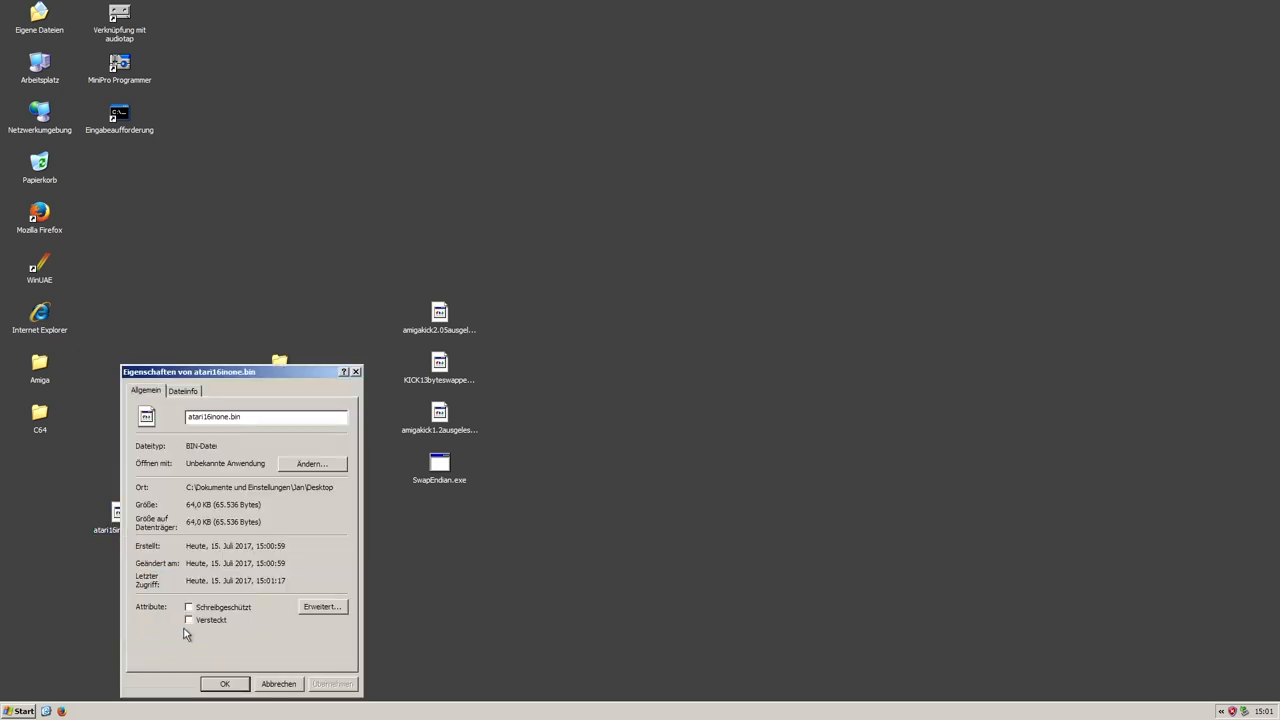
mouse_move(184, 528)
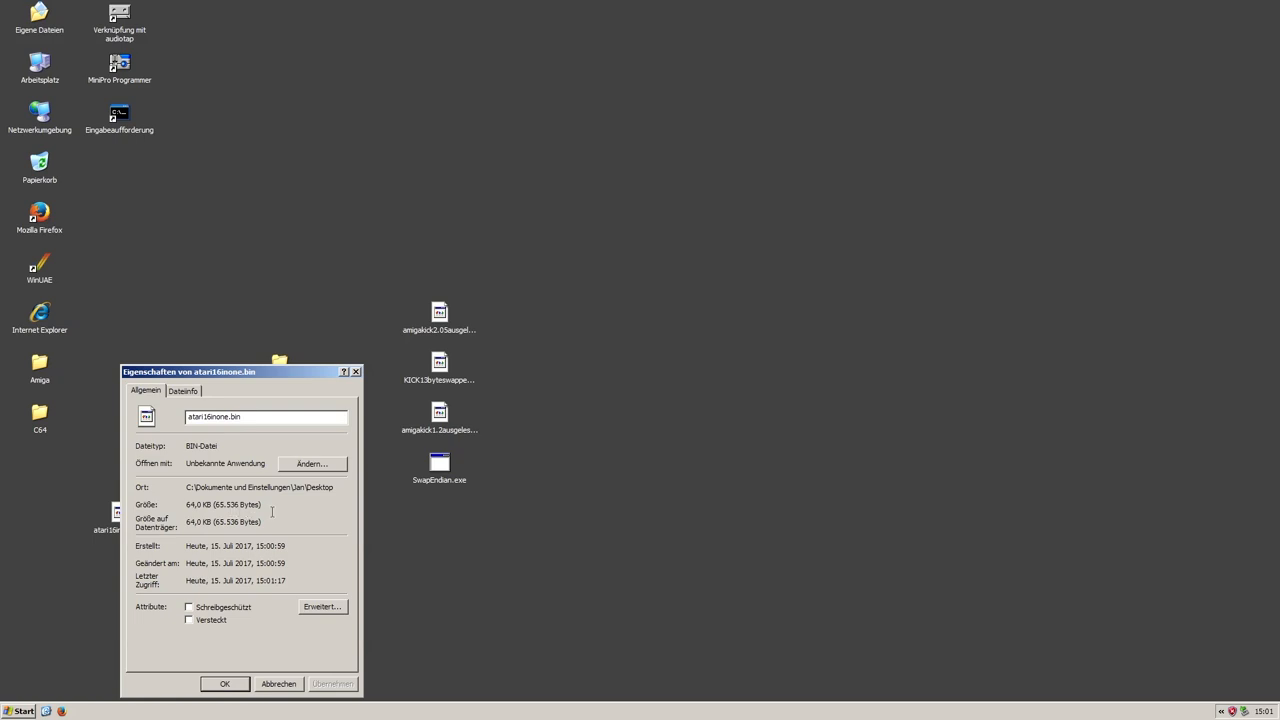
left_click_drag(188, 370, 268, 300)
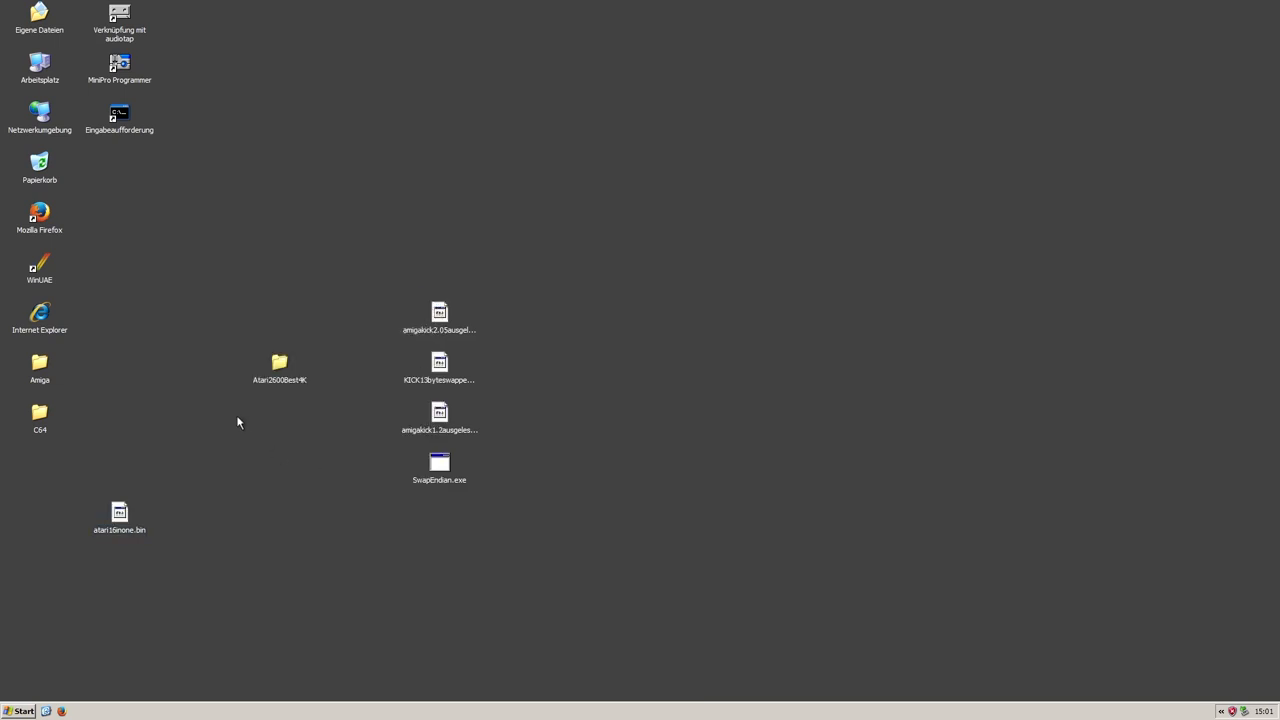
Step: Launch MiniPro and select the AMD AM27C512 EPROM as the target chip
left_click(120, 64)
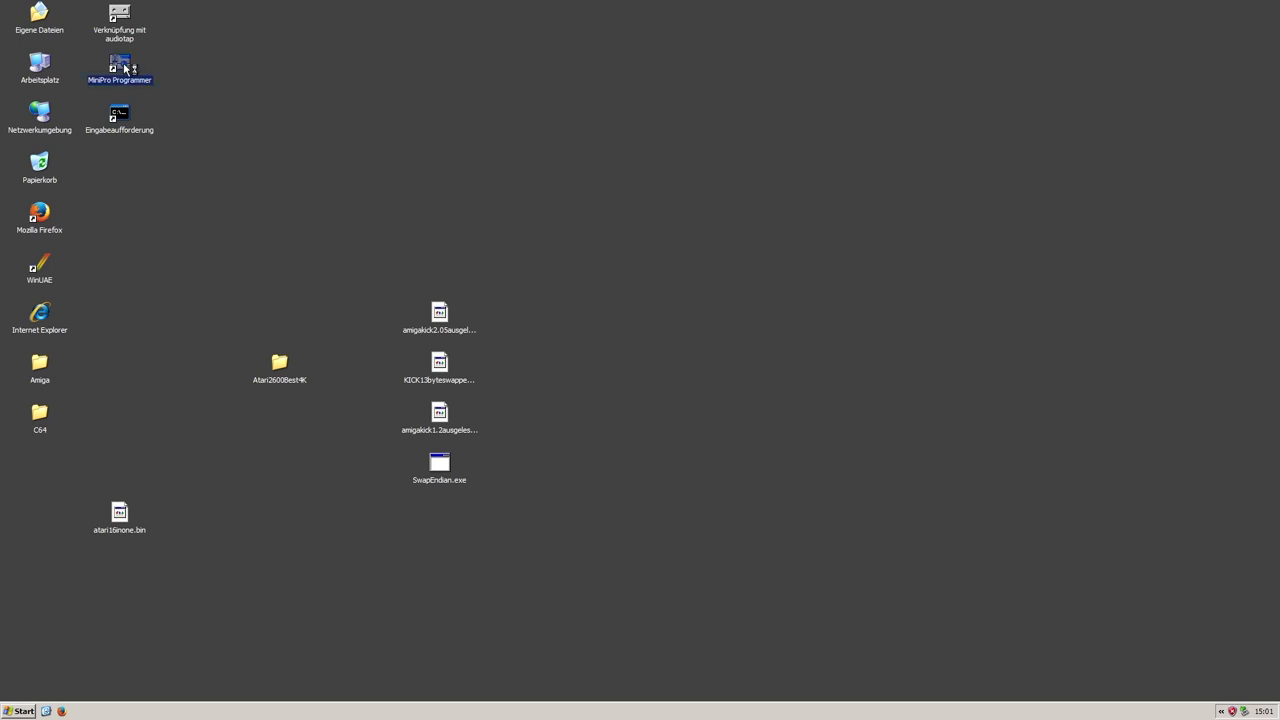
double_click(120, 68)
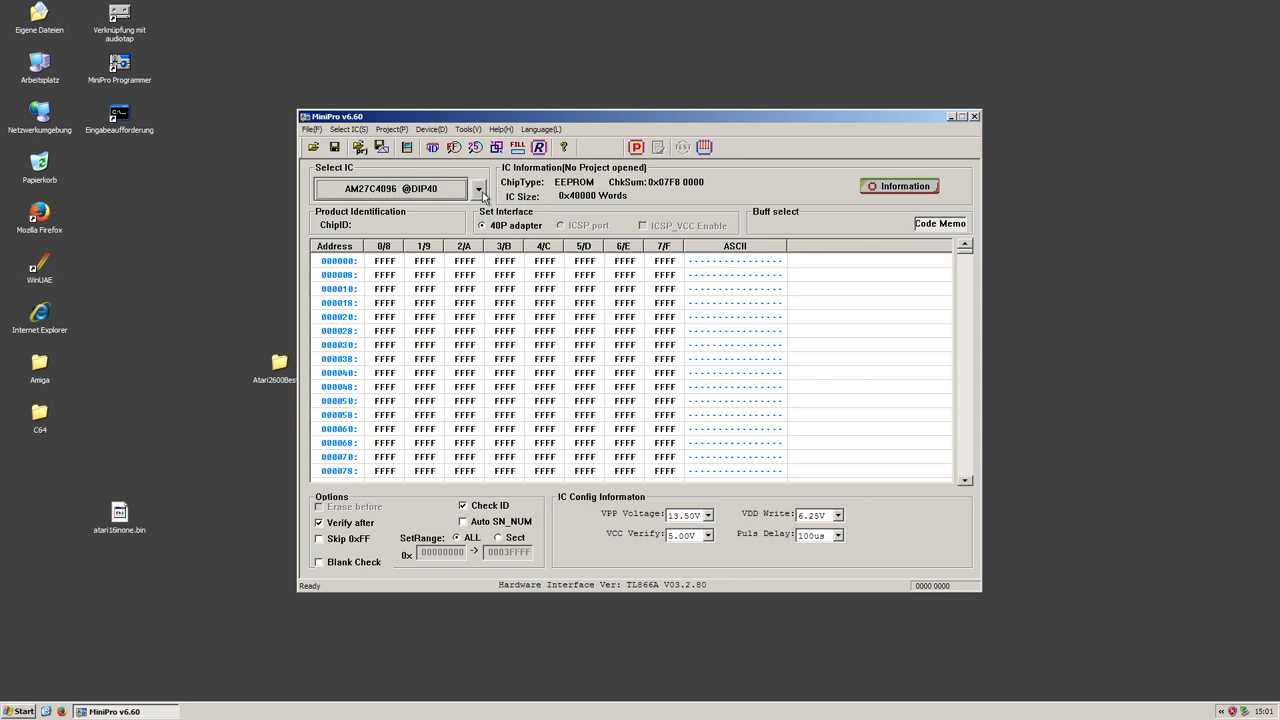
left_click(478, 188)
type("AM27C512")
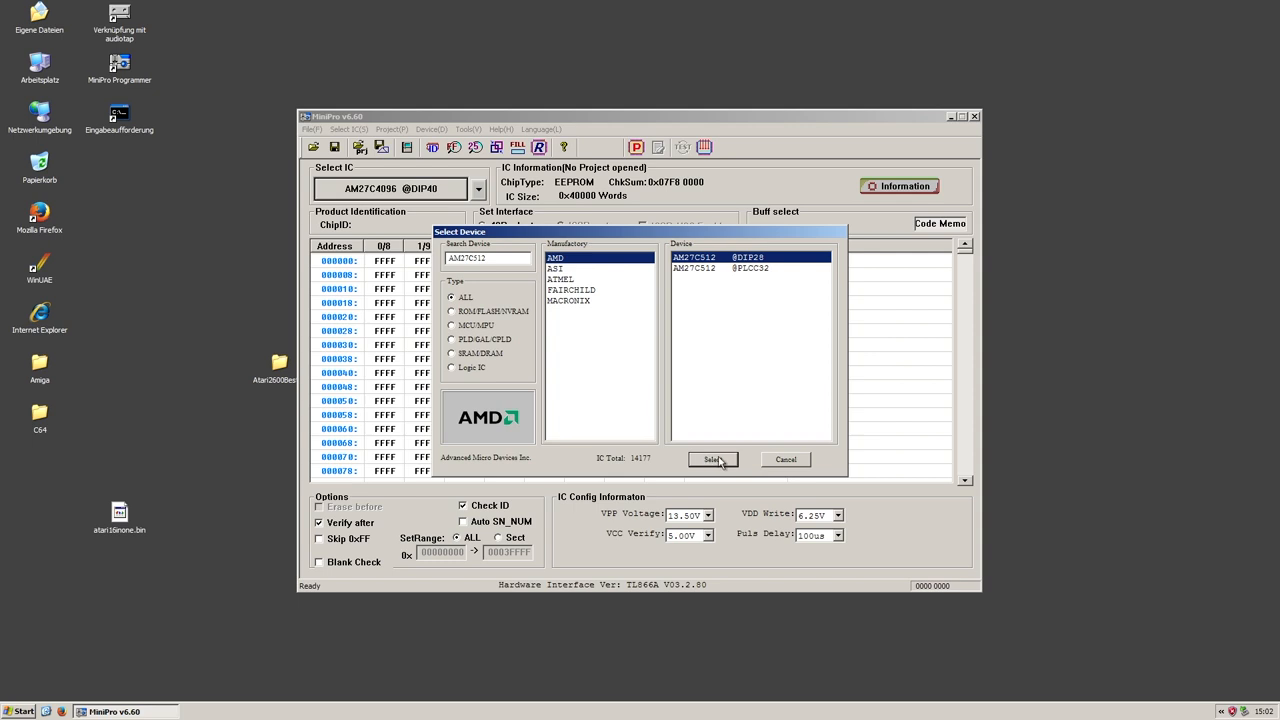
left_click(712, 458)
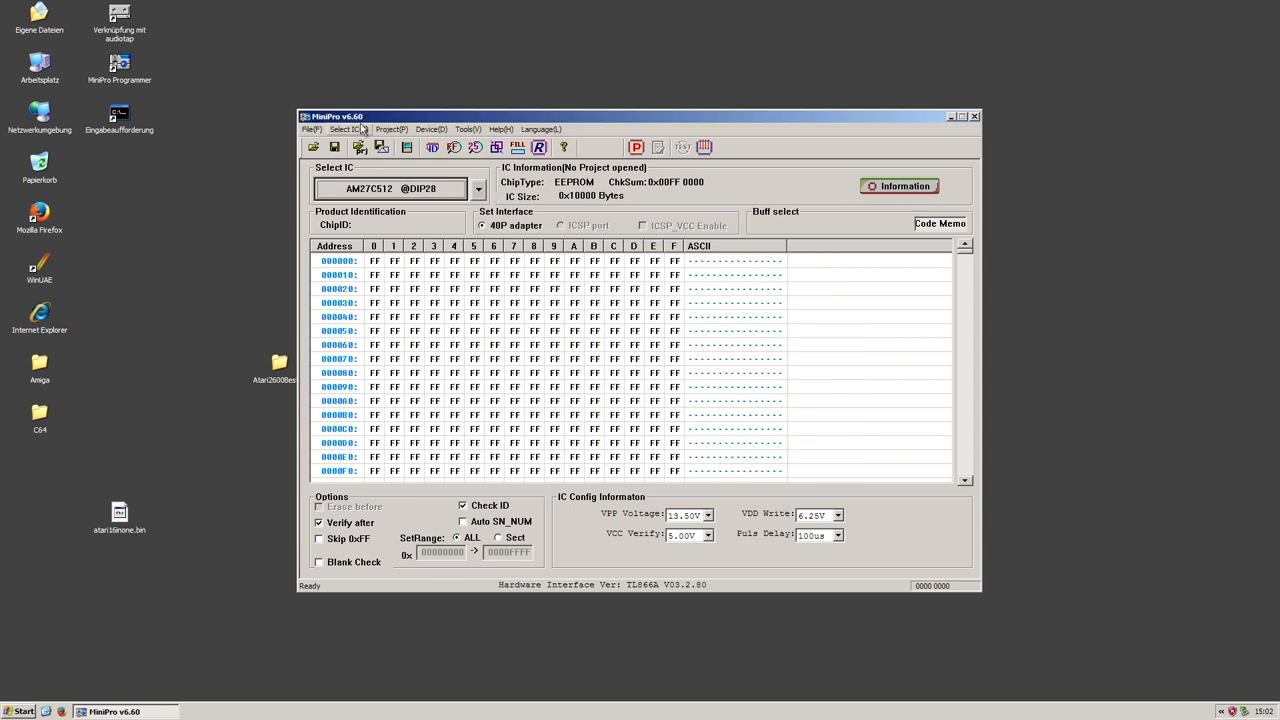
Step: Run a blank check on the AM27C512 chip
left_click(312, 148)
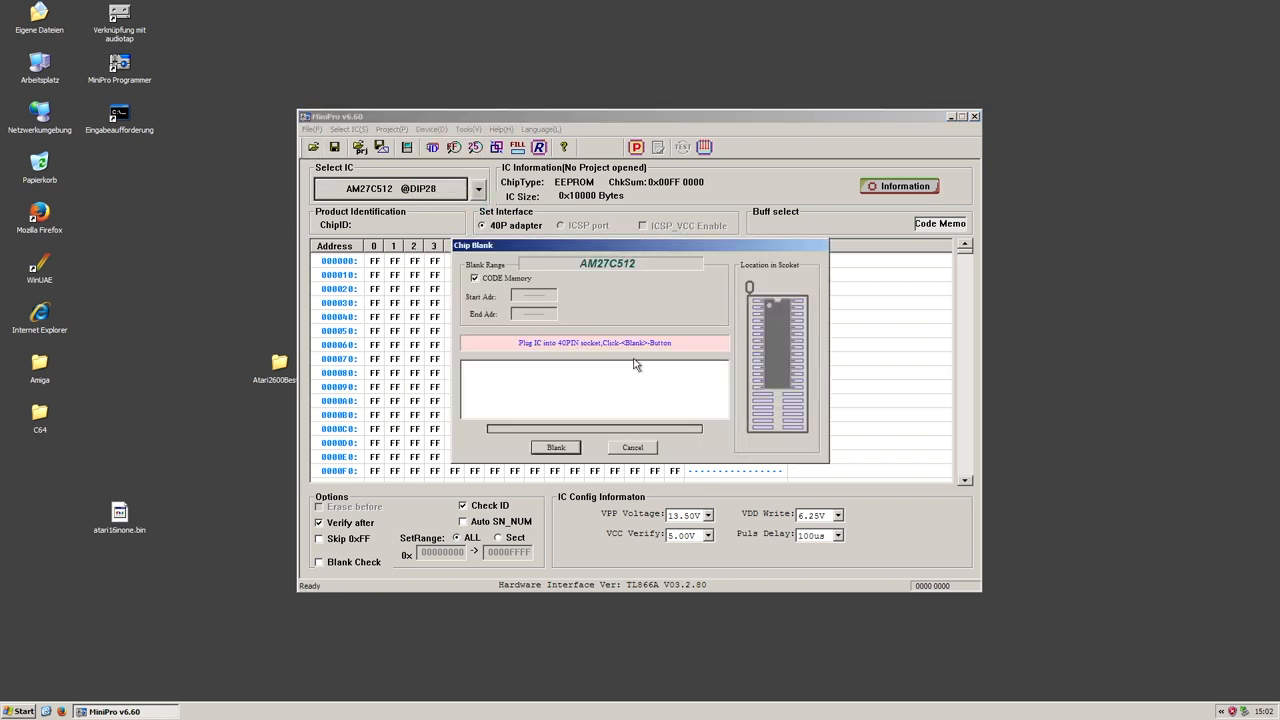
left_click(556, 448)
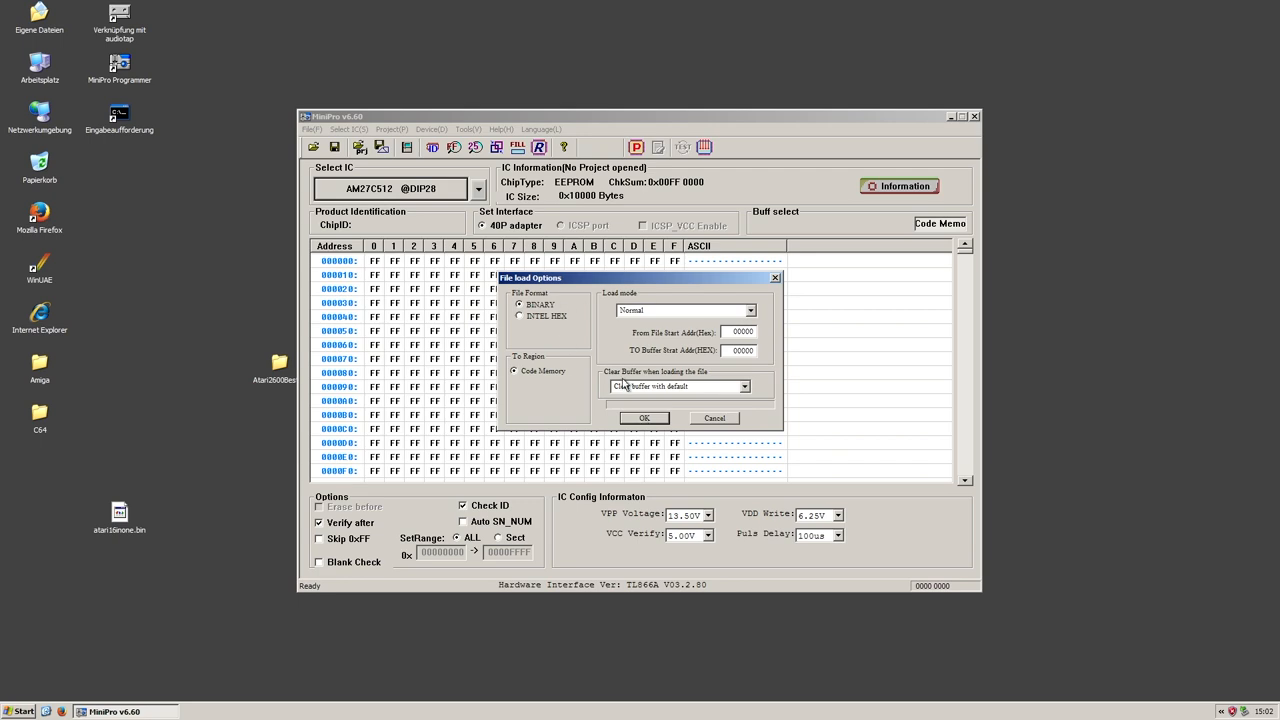
Step: Load the combined ROM binary into the buffer and review the filled data
left_click(644, 418)
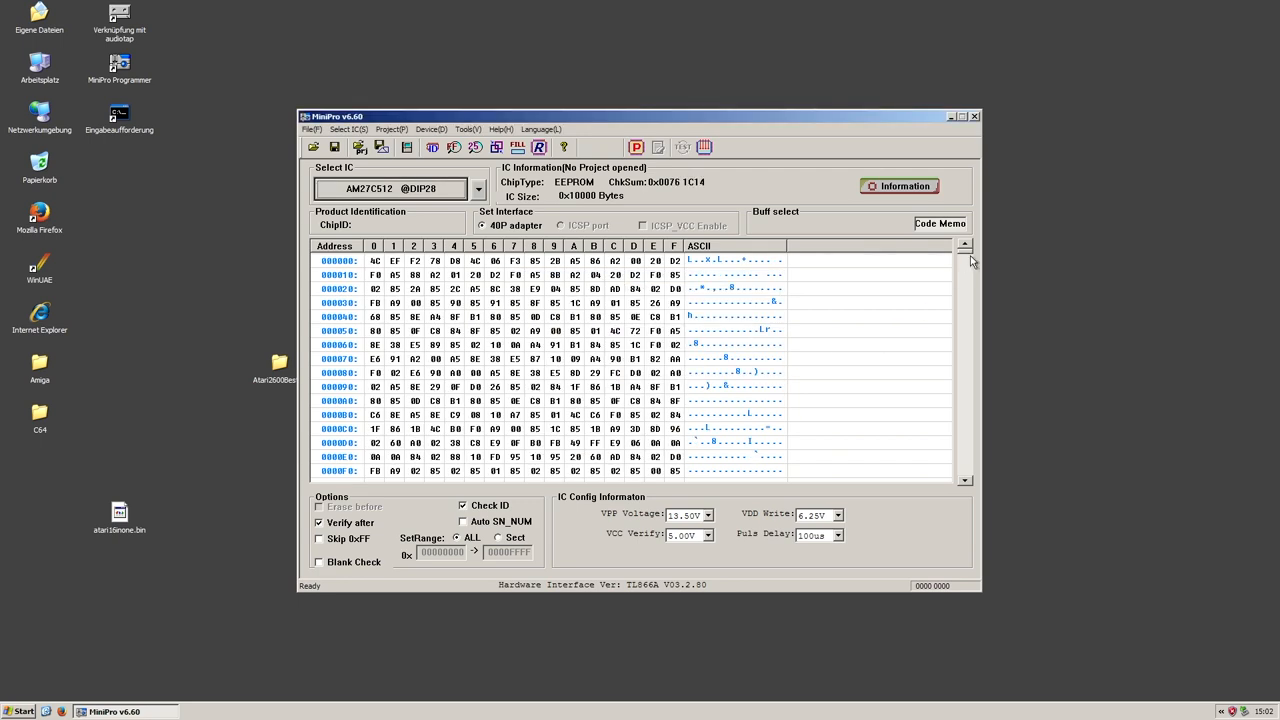
scroll("down", 3)
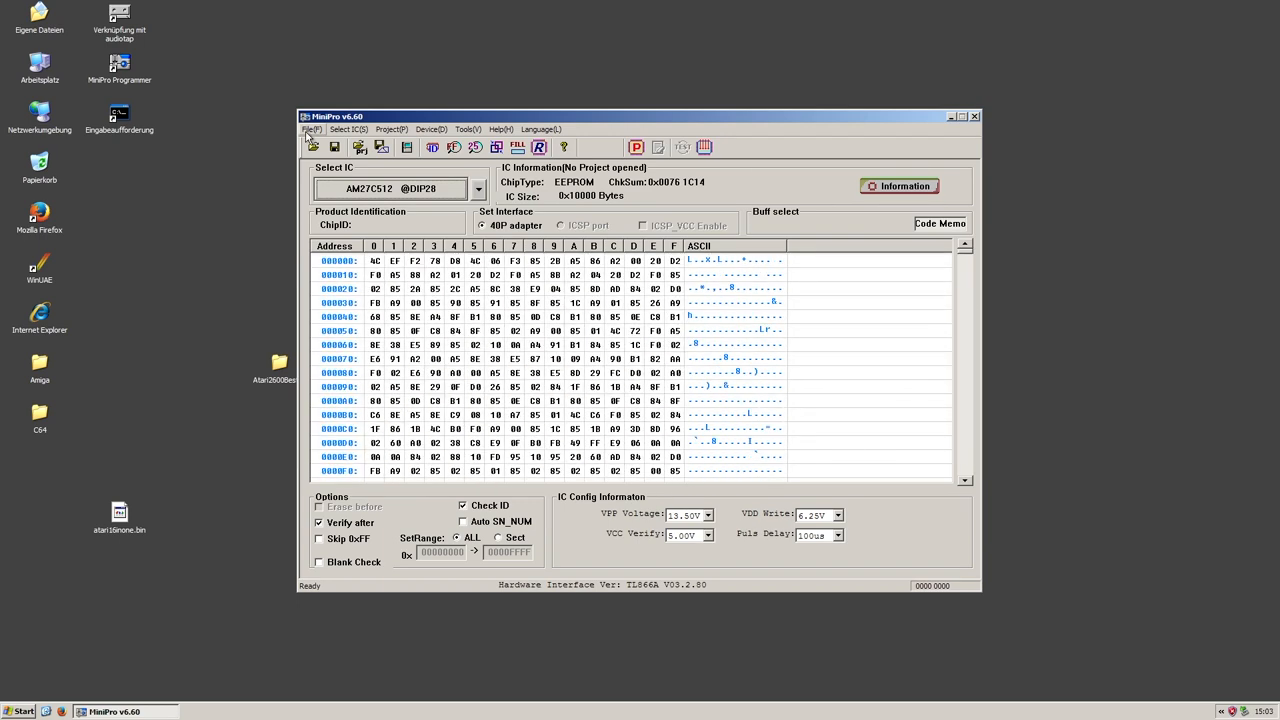
left_click(430, 128)
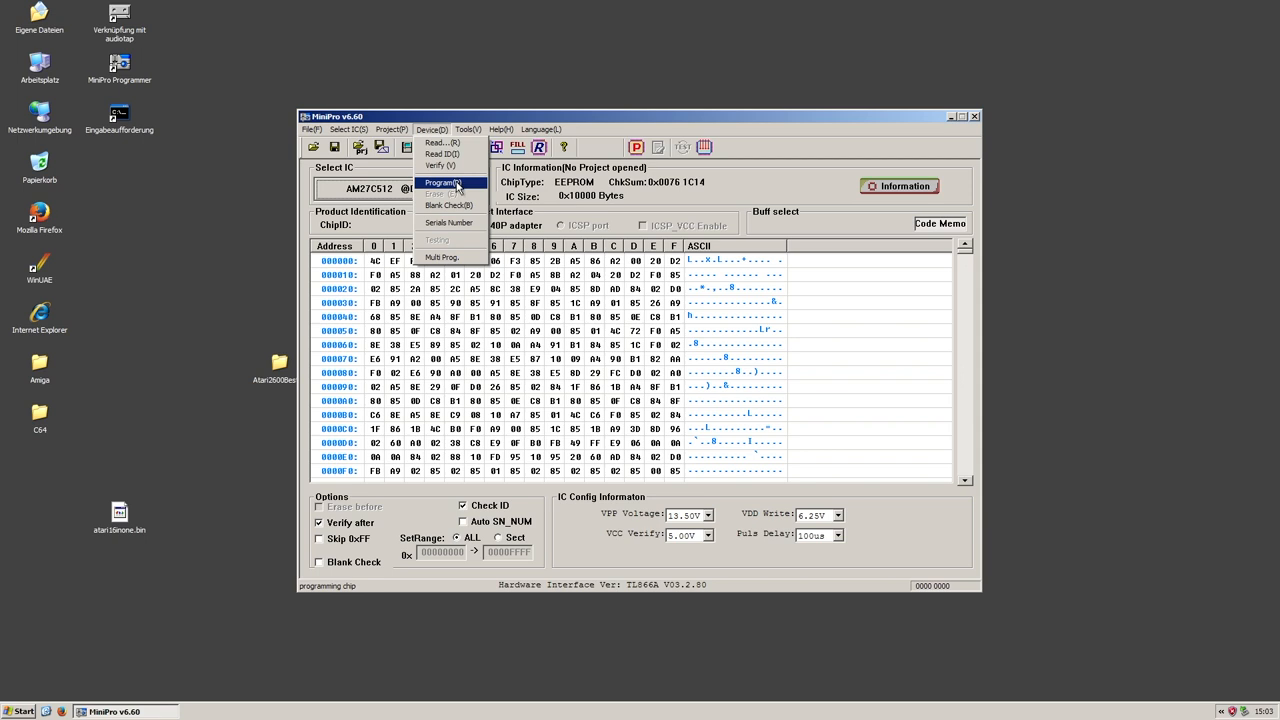
Step: Program the buffer contents onto the AM27C512 chip
left_click(442, 182)
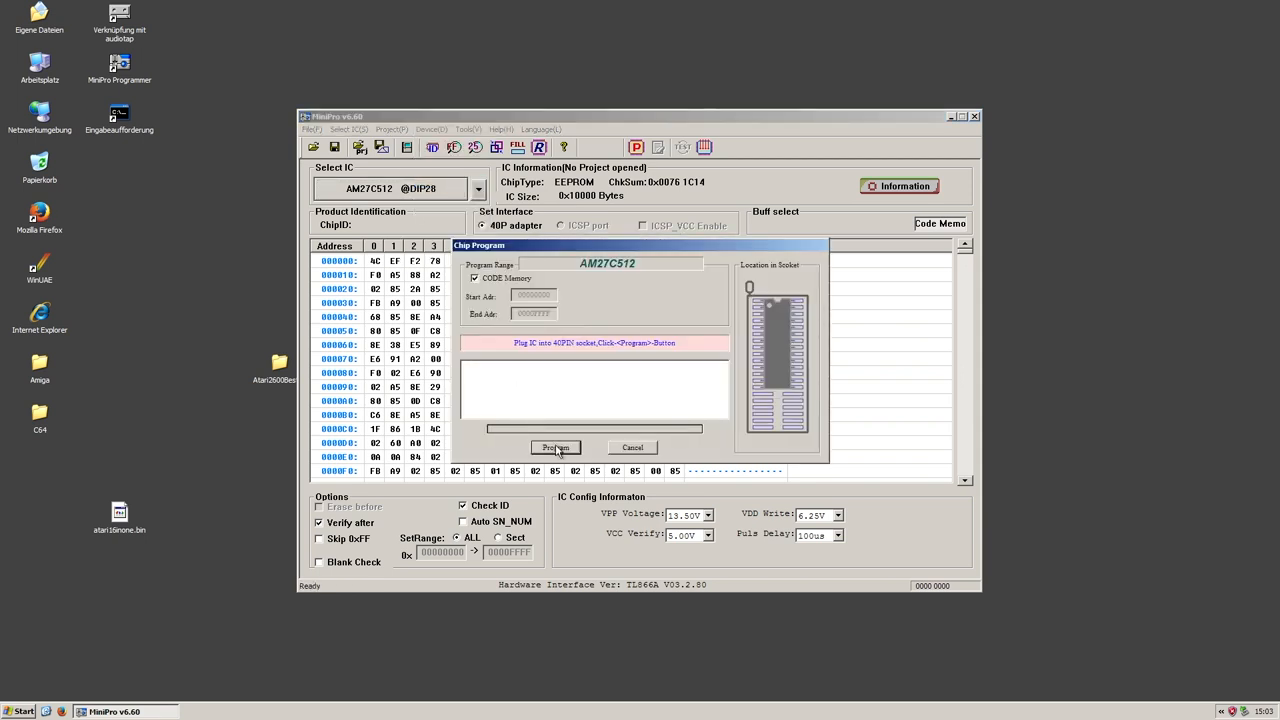
left_click(556, 448)
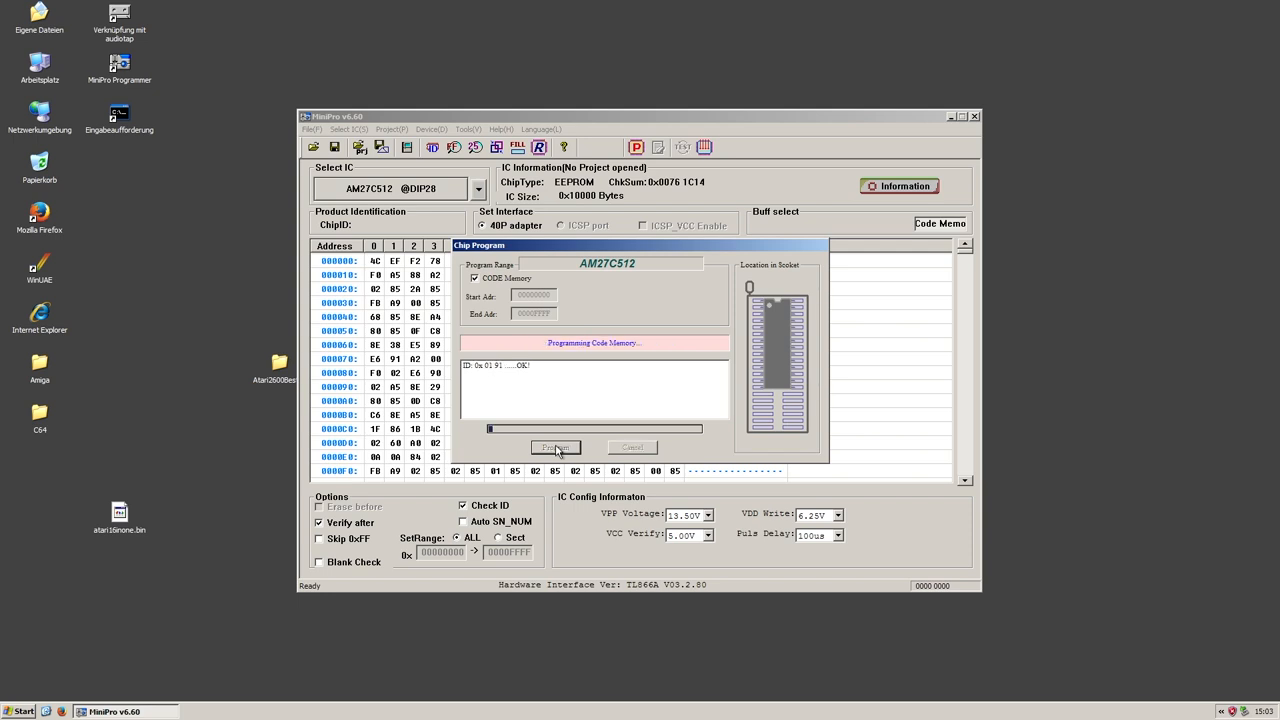